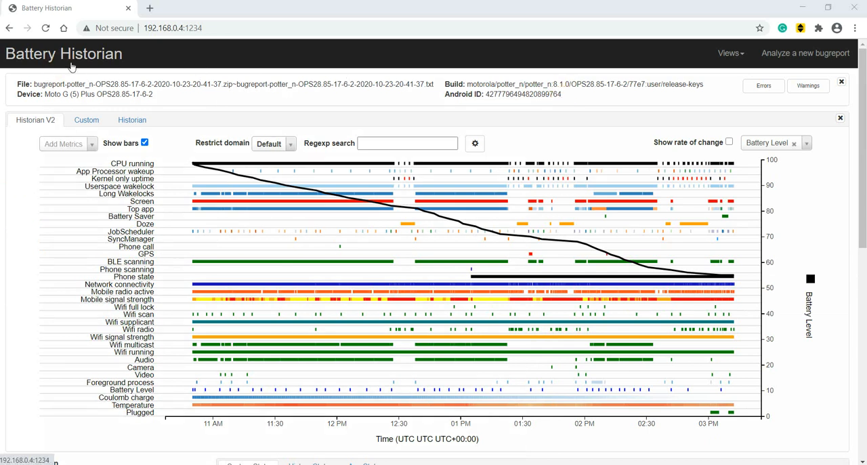
mouse_move(95, 73)
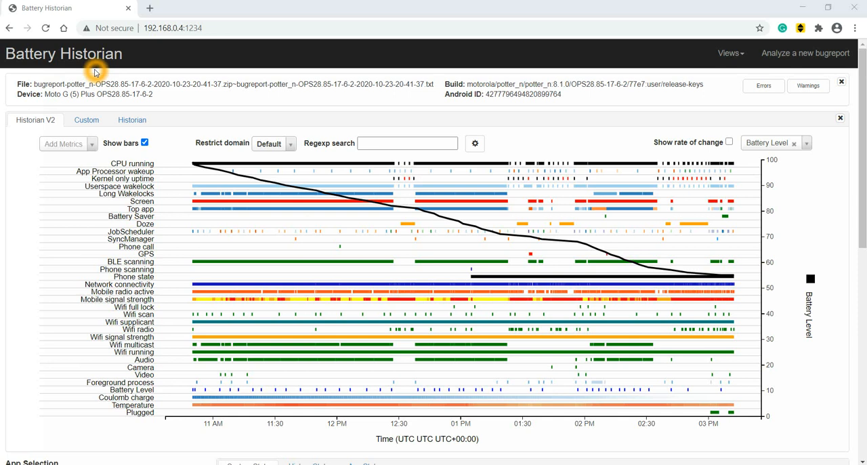
mouse_move(214, 66)
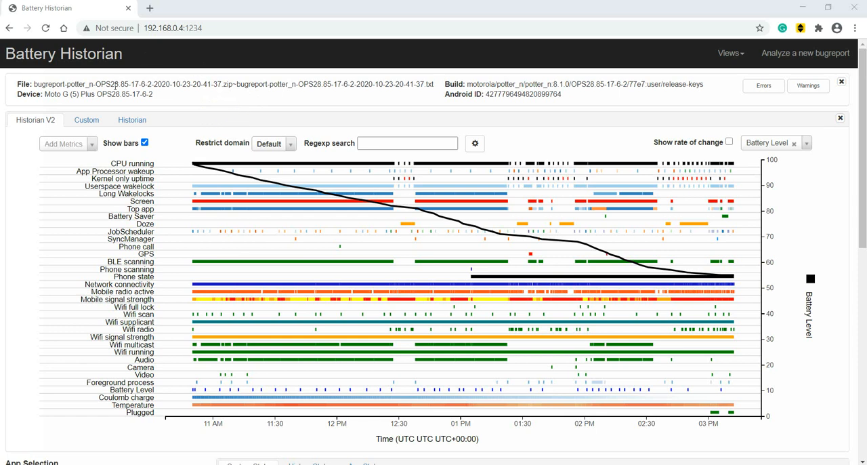
mouse_move(95, 88)
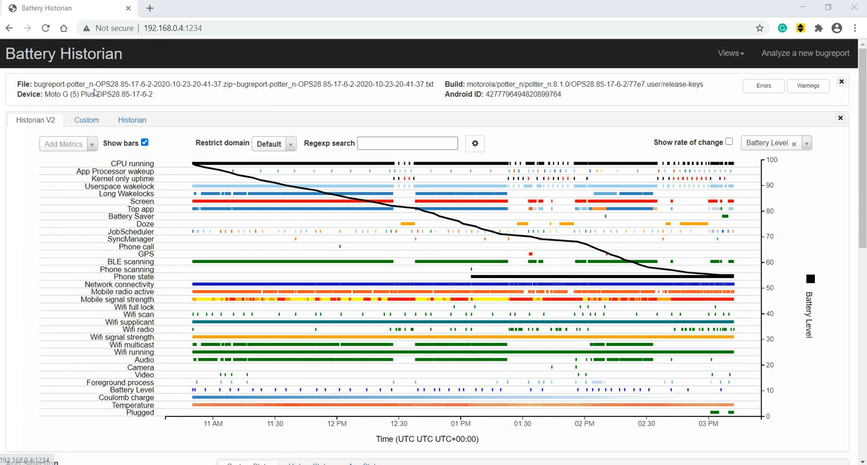
mouse_move(29, 113)
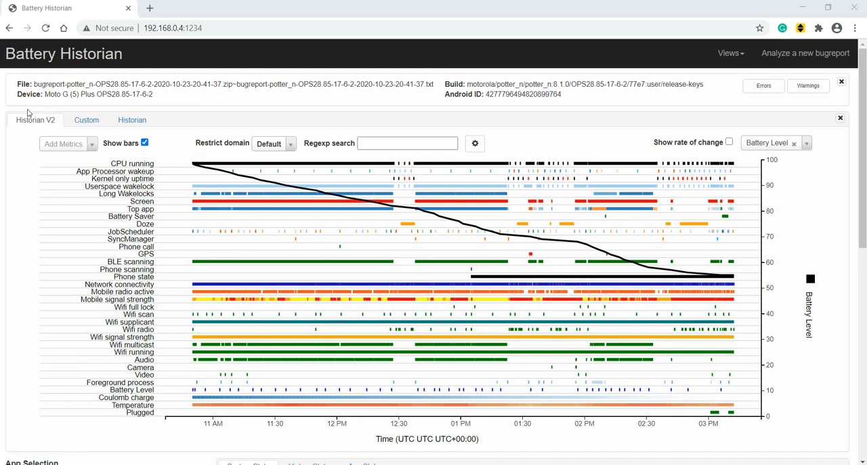
mouse_move(253, 103)
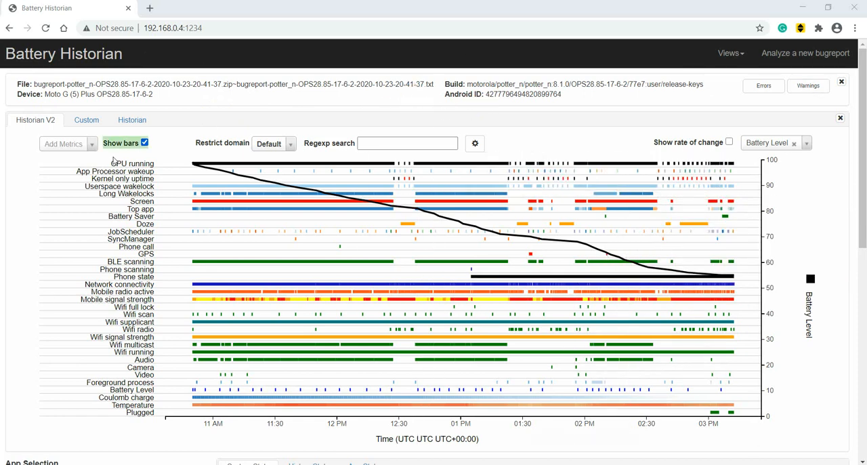
mouse_move(116, 299)
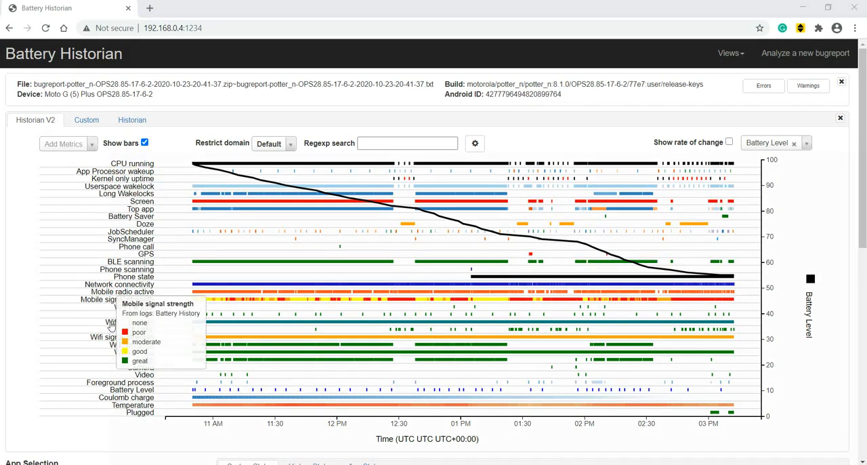
mouse_move(122, 178)
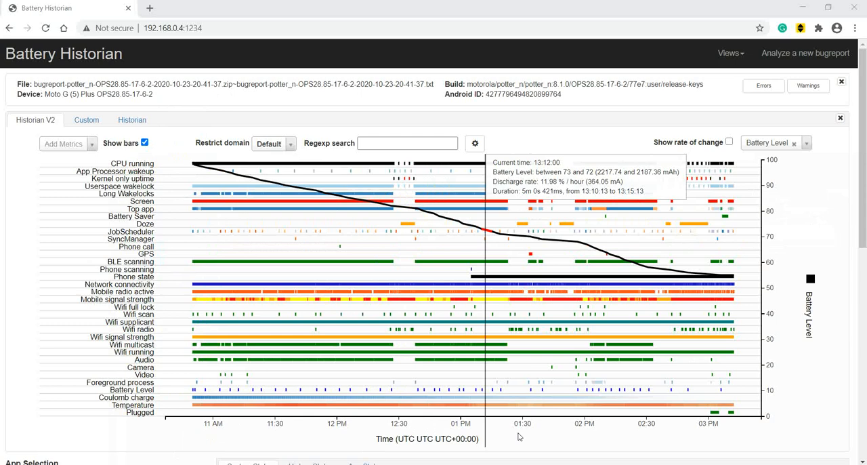
mouse_move(219, 433)
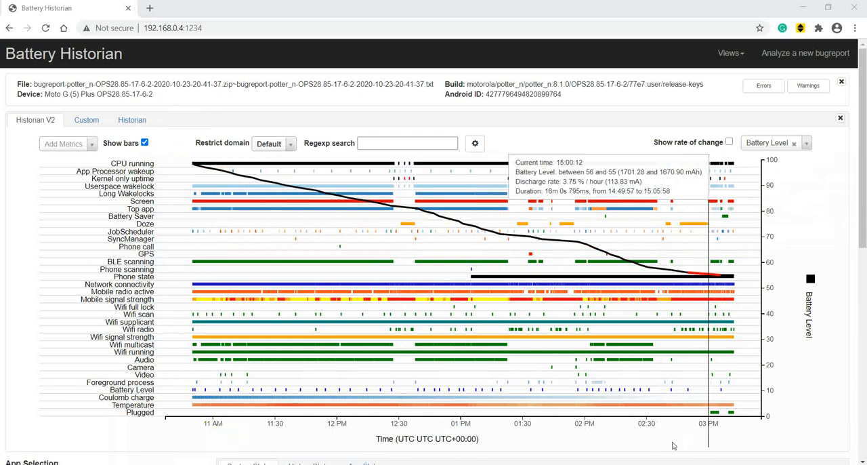
mouse_move(769, 206)
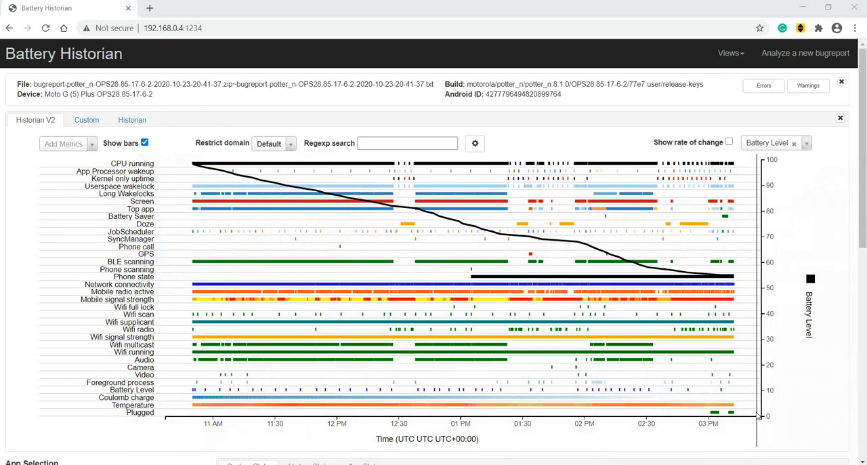
mouse_move(783, 323)
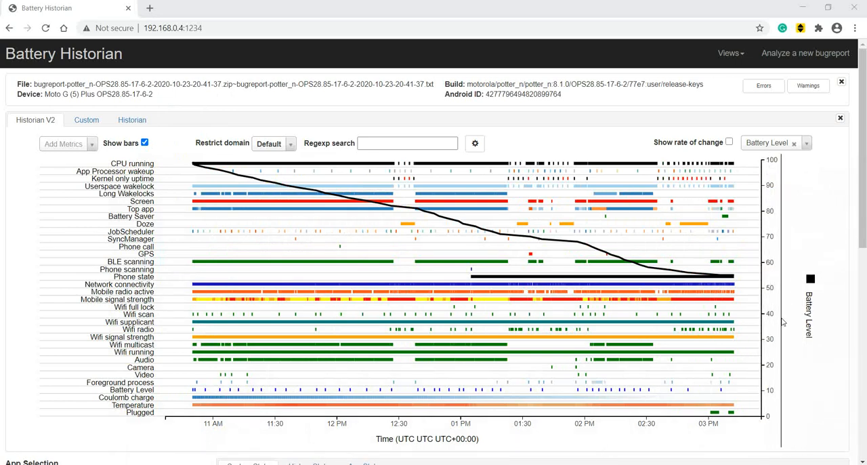
mouse_move(772, 173)
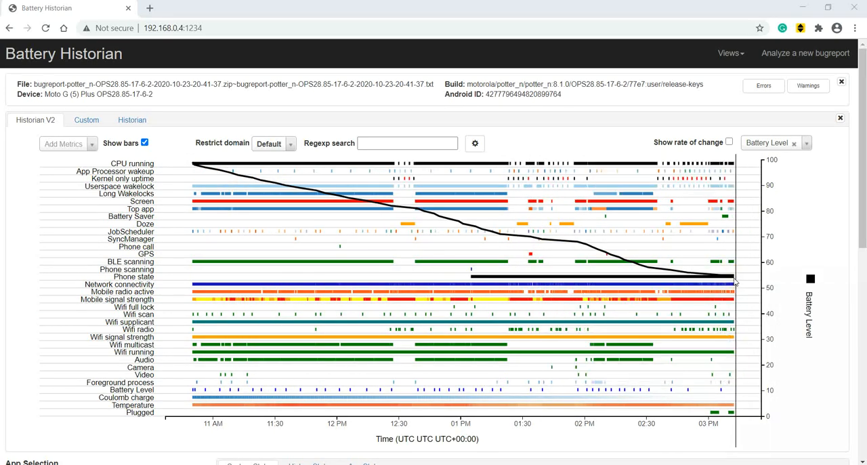
mouse_move(229, 190)
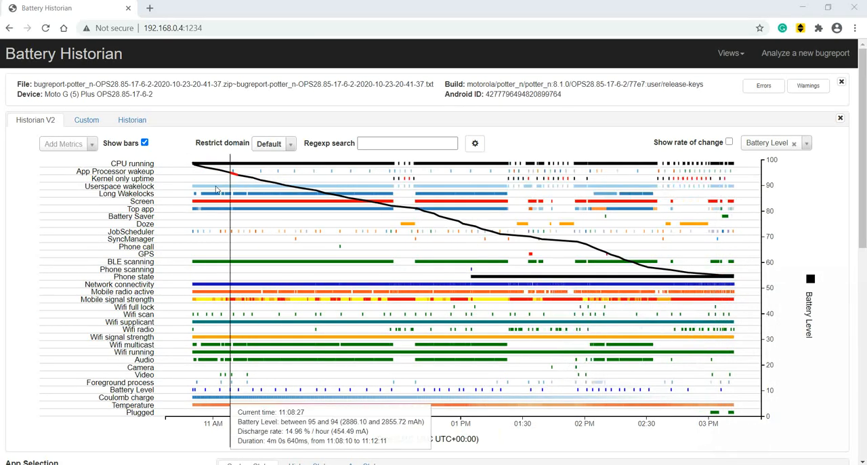
mouse_move(174, 169)
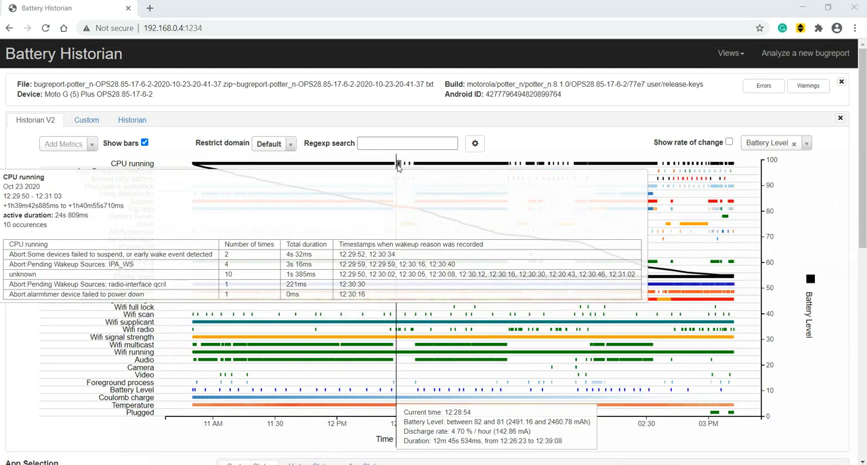
mouse_move(401, 165)
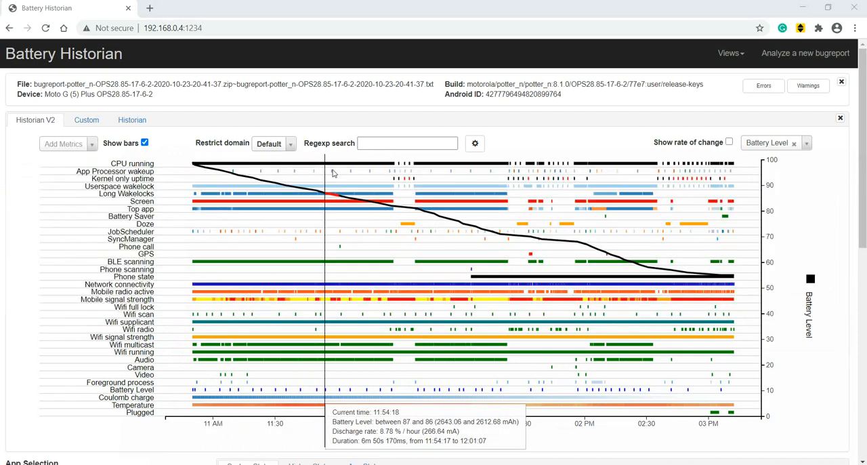
mouse_move(401, 170)
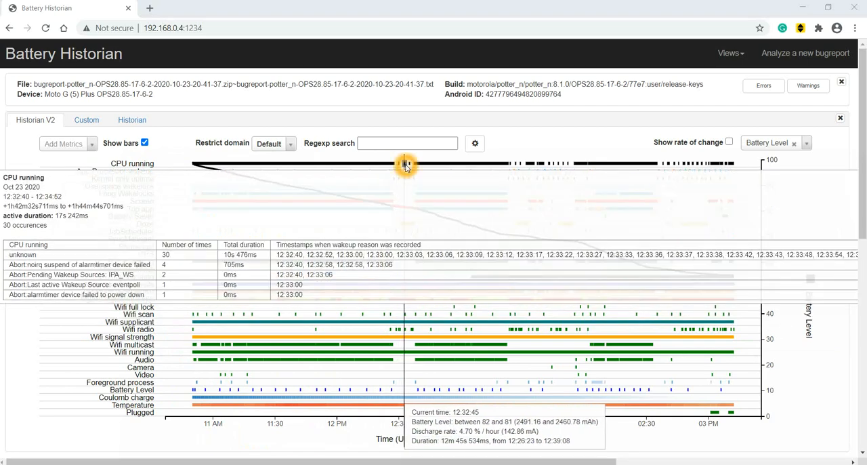
mouse_move(413, 166)
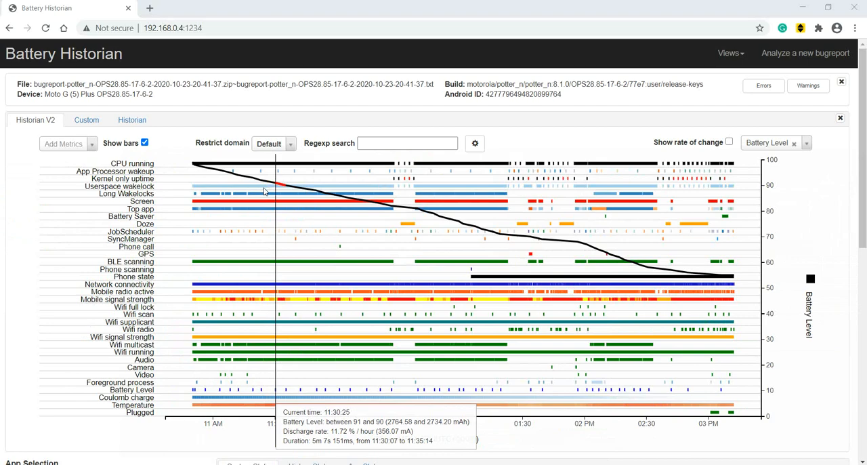
mouse_move(182, 176)
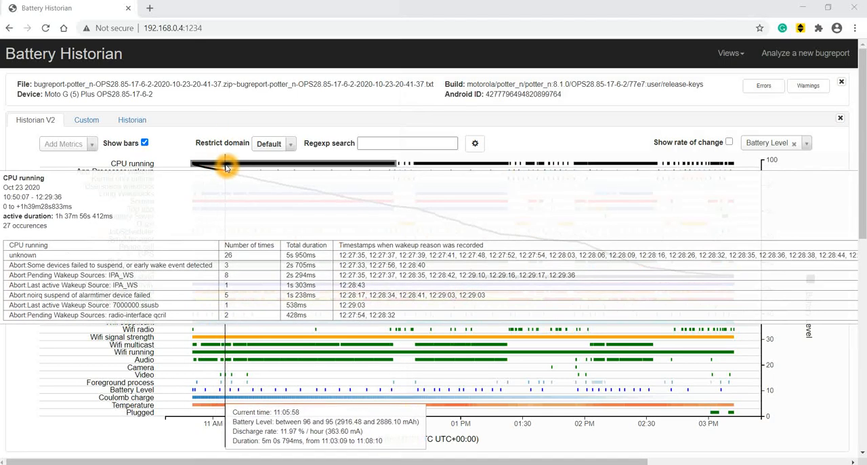
mouse_move(224, 168)
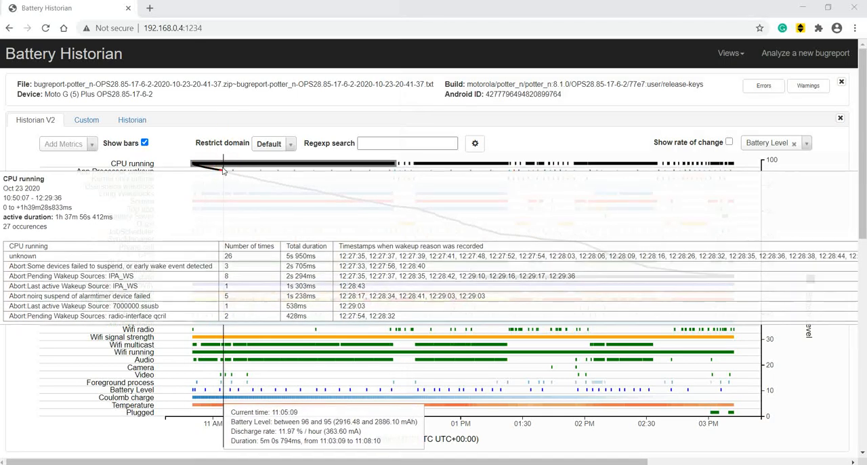
mouse_move(227, 166)
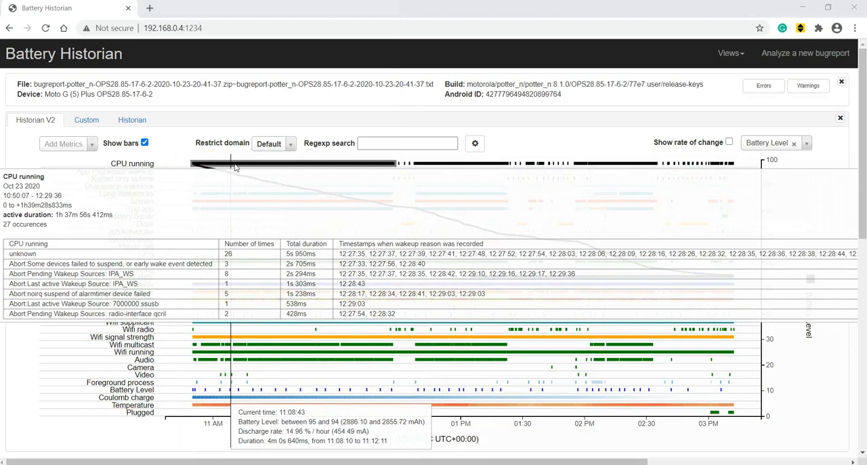
mouse_move(274, 165)
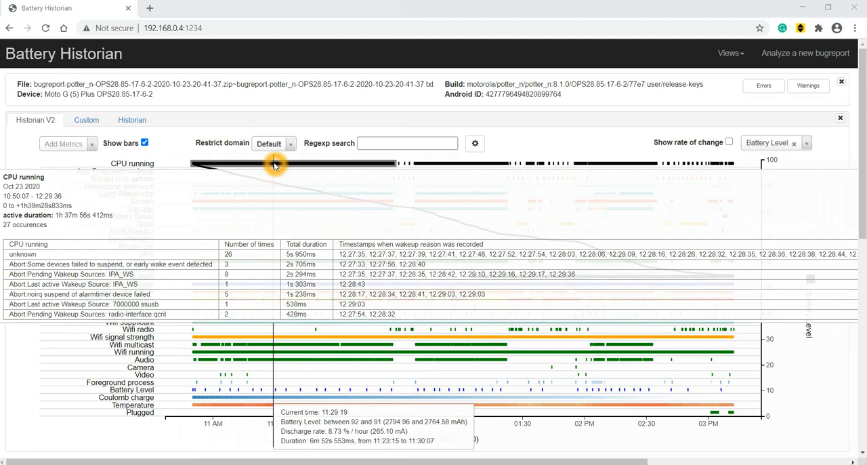
mouse_move(274, 166)
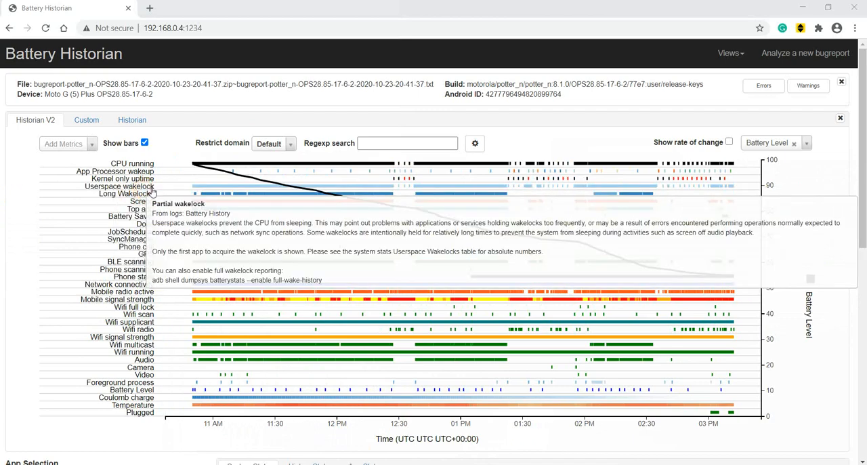
mouse_move(359, 191)
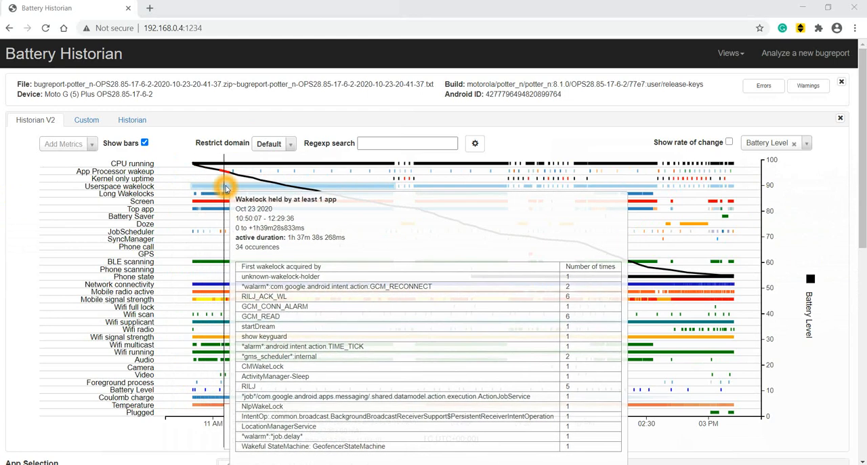
mouse_move(270, 187)
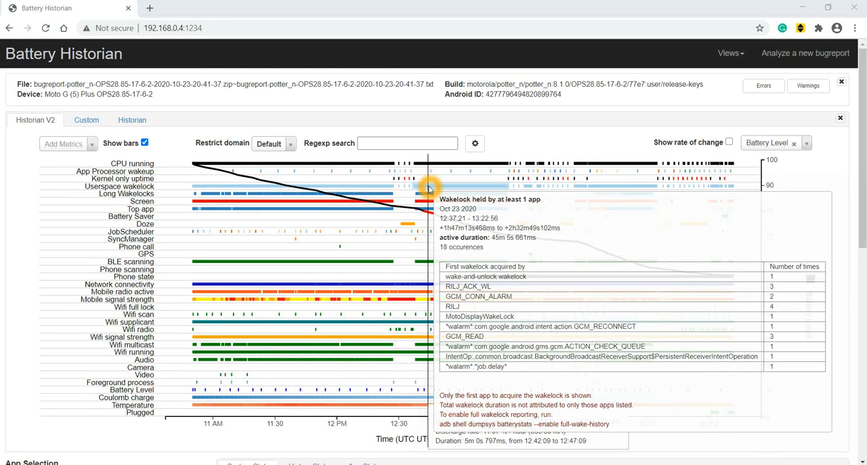
mouse_move(393, 191)
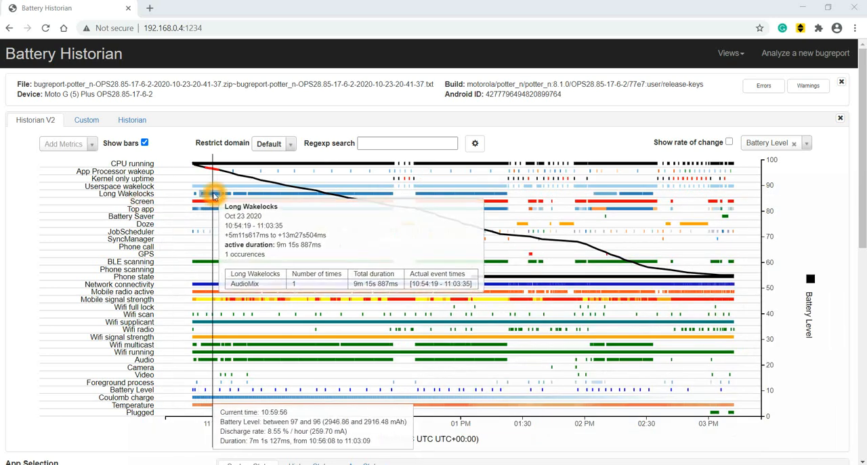
mouse_move(278, 196)
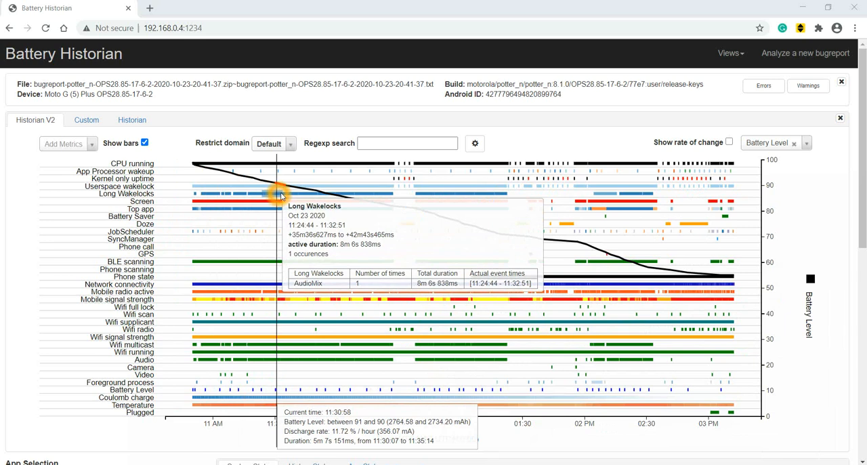
mouse_move(336, 197)
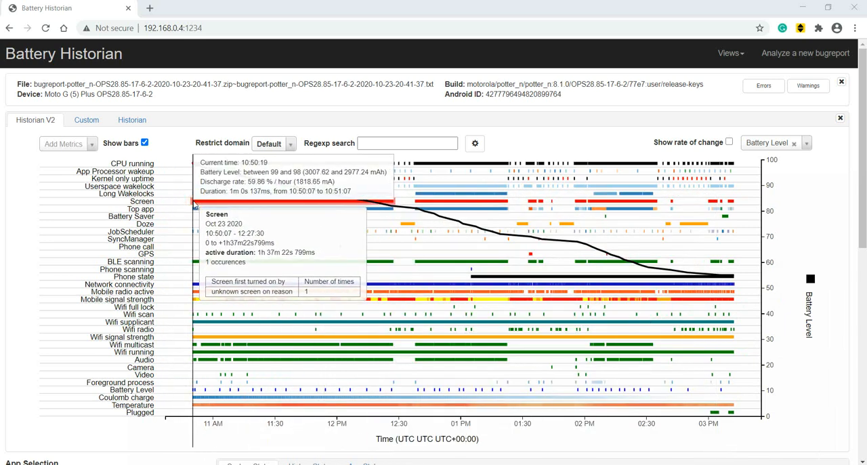
mouse_move(345, 203)
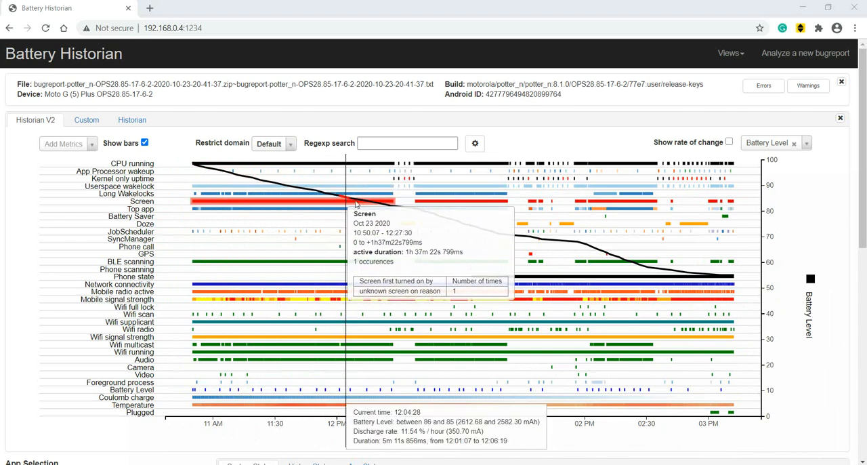
mouse_move(276, 205)
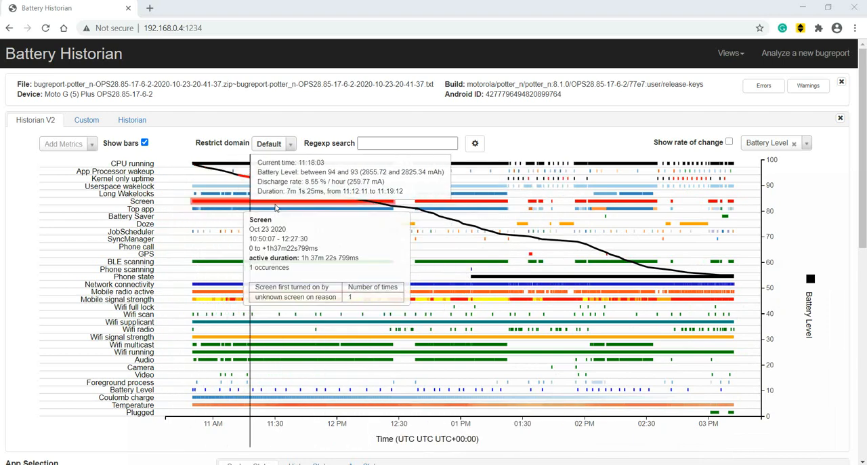
mouse_move(198, 200)
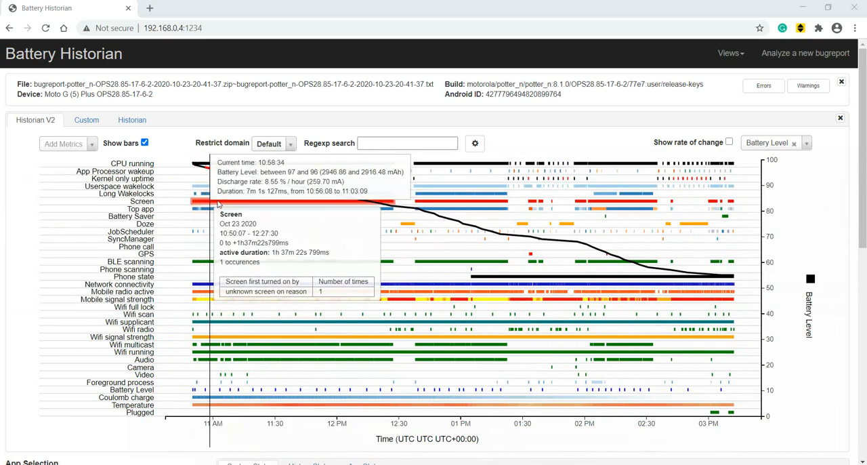
mouse_move(271, 203)
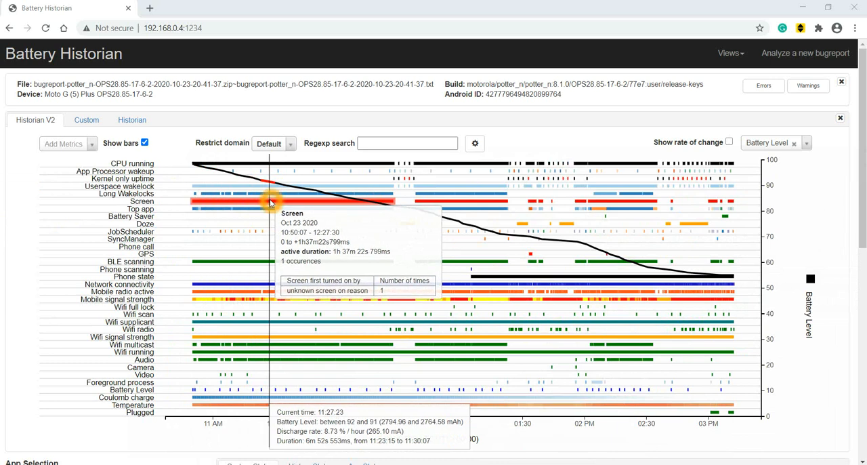
mouse_move(390, 206)
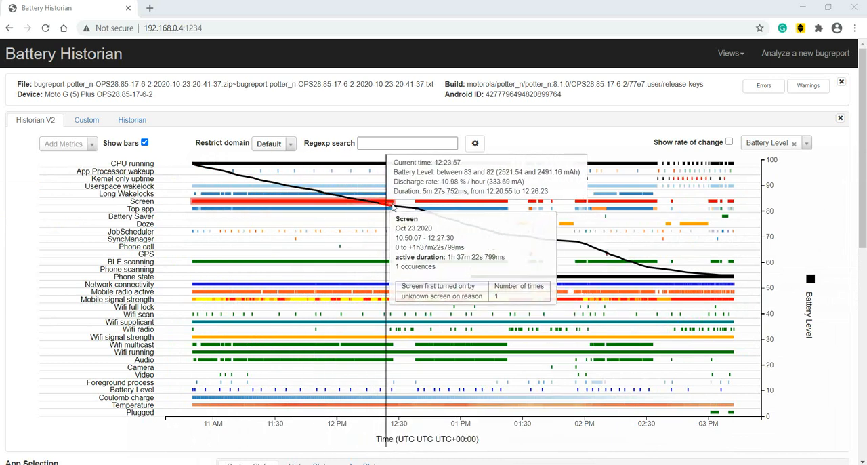
mouse_move(408, 205)
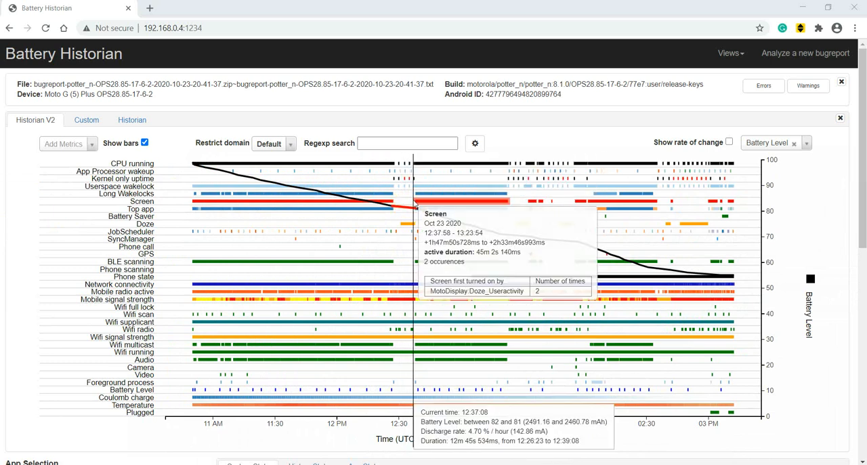
mouse_move(209, 211)
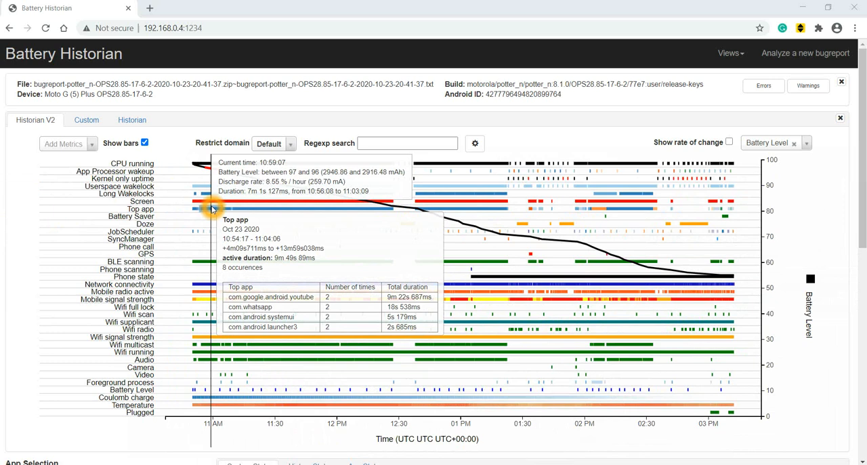
mouse_move(229, 209)
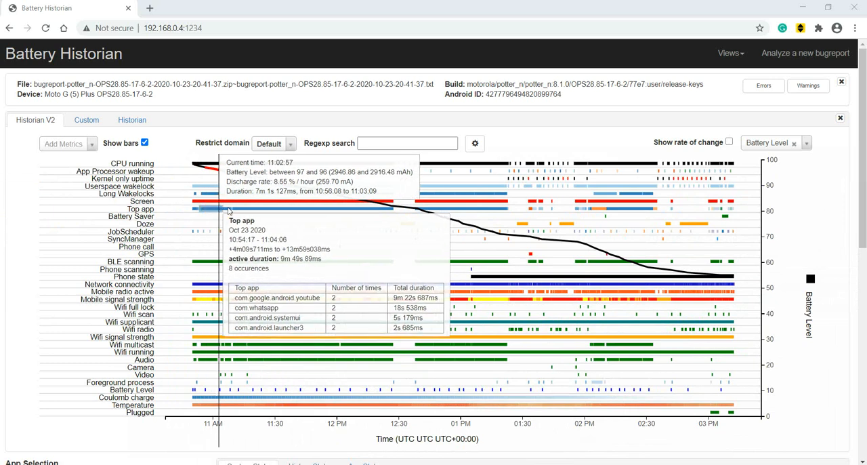
mouse_move(274, 209)
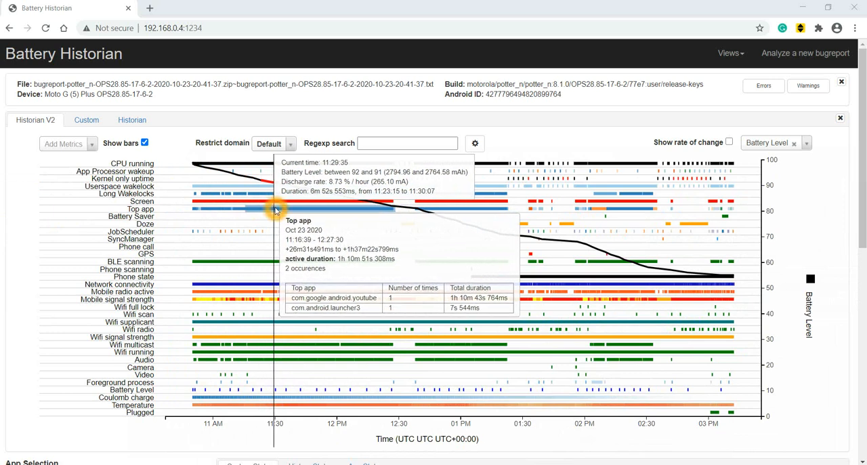
mouse_move(306, 209)
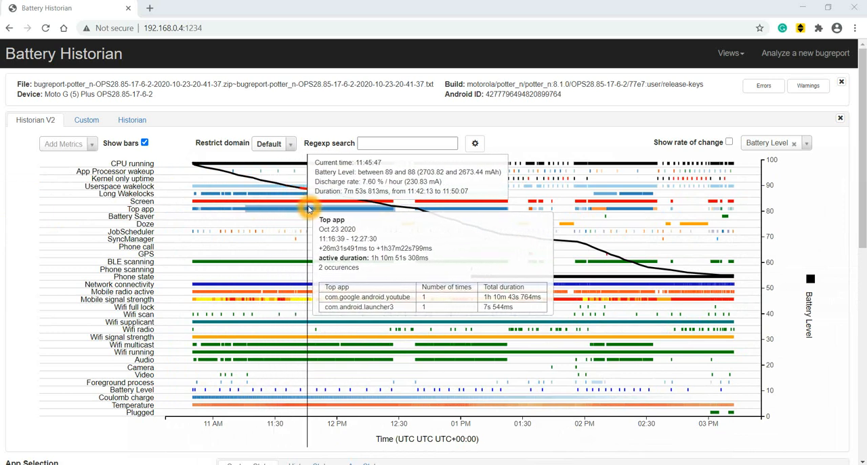
mouse_move(350, 211)
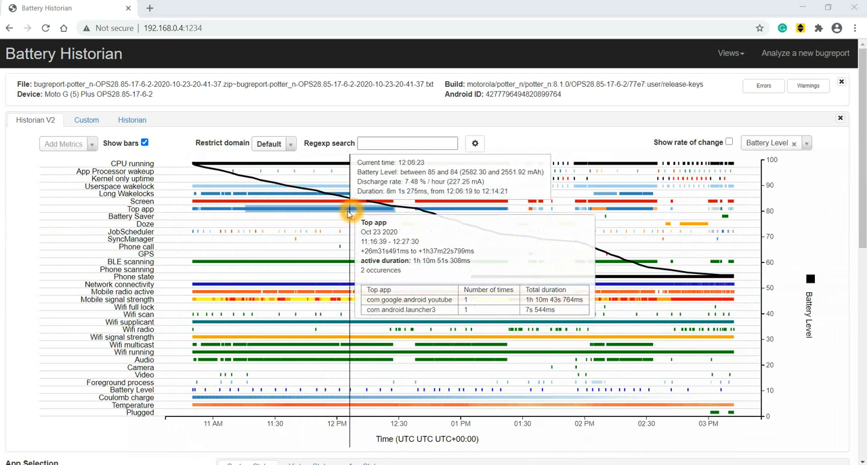
mouse_move(251, 232)
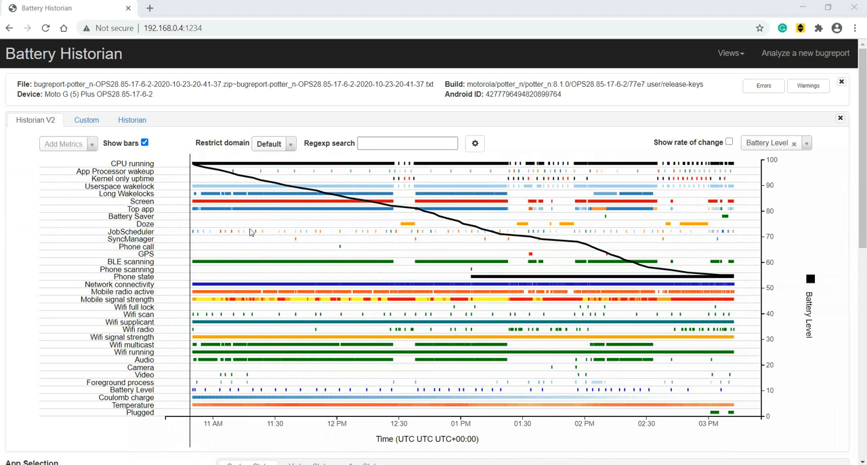
mouse_move(407, 223)
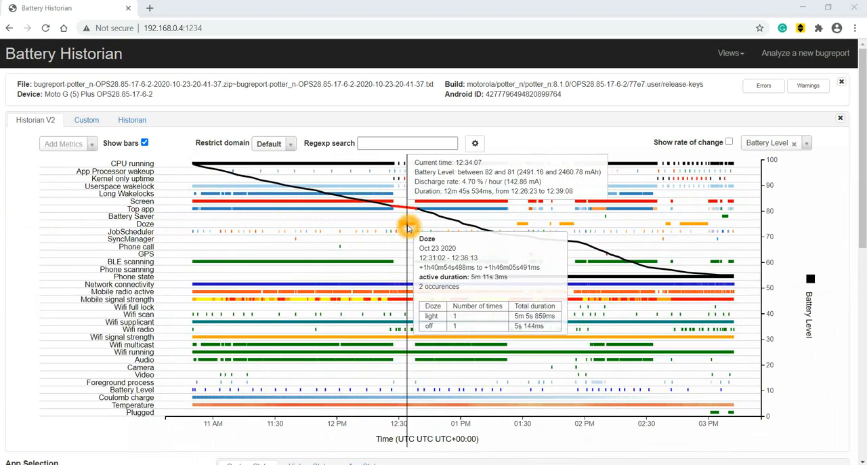
mouse_move(406, 224)
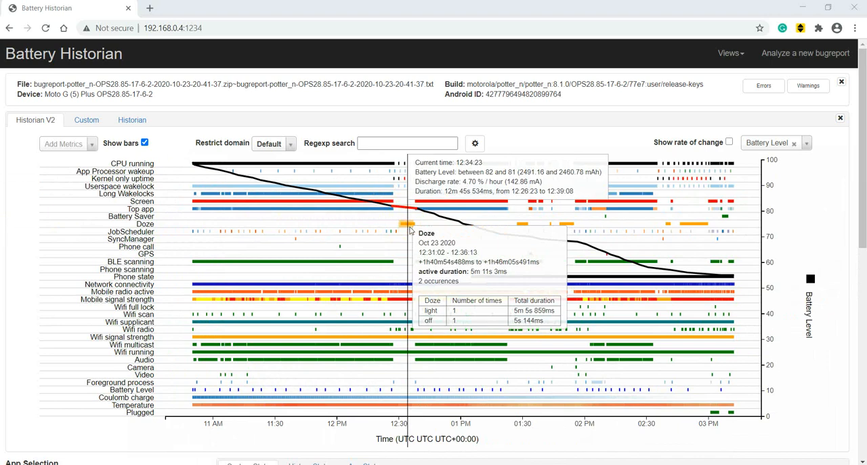
mouse_move(404, 203)
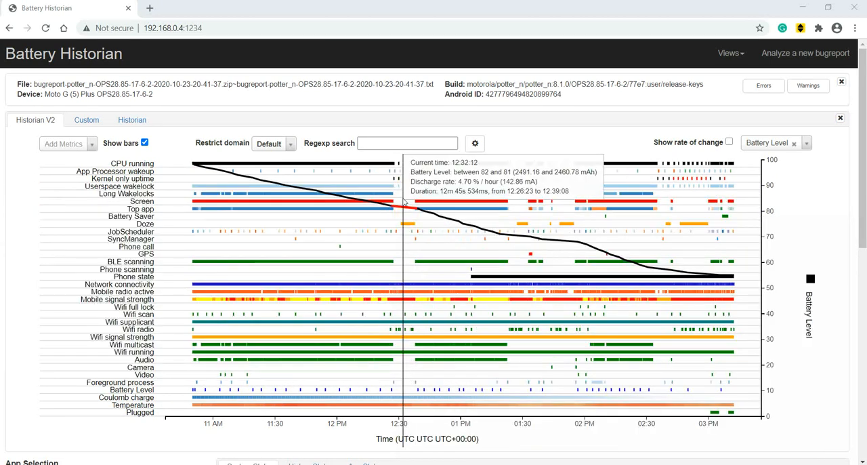
mouse_move(404, 223)
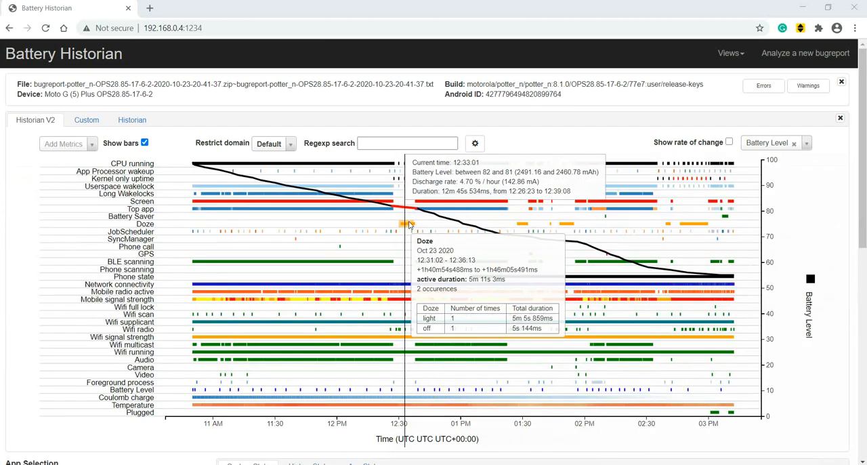
mouse_move(528, 217)
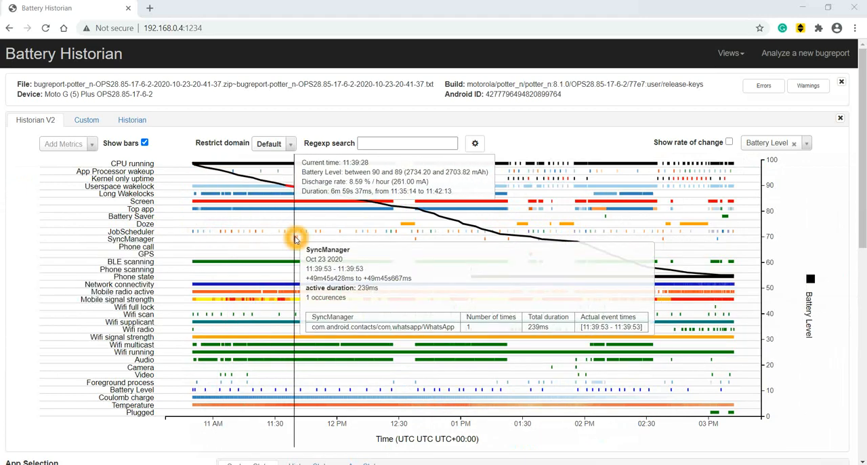
mouse_move(304, 233)
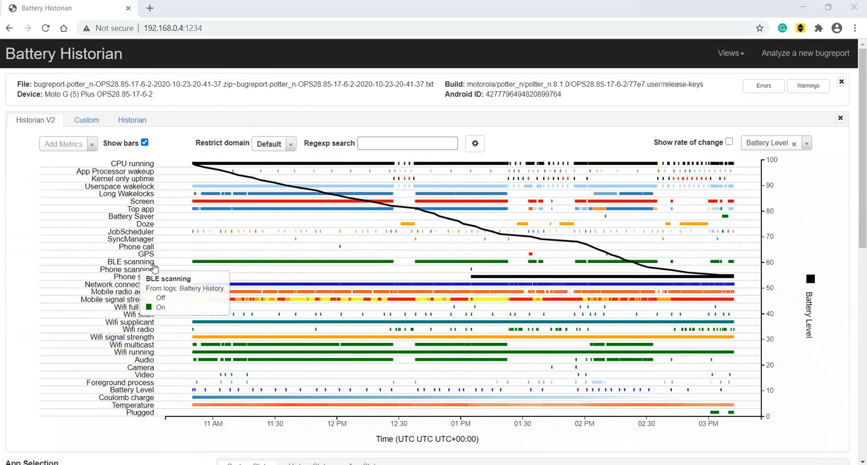
mouse_move(576, 268)
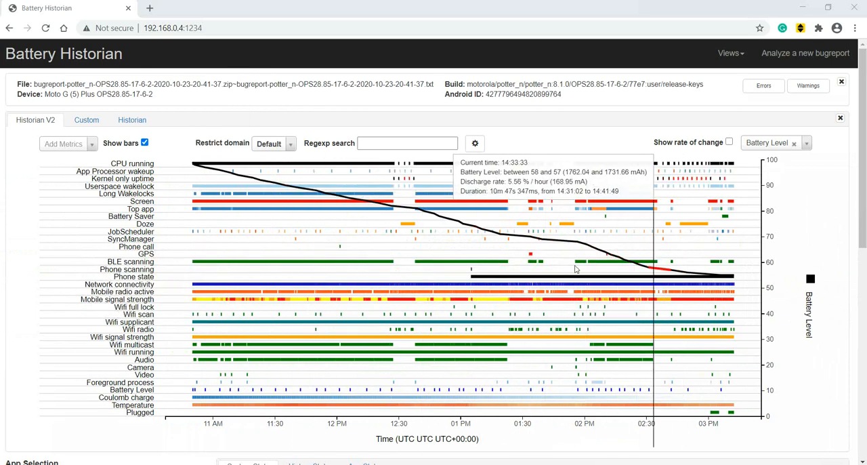
mouse_move(298, 263)
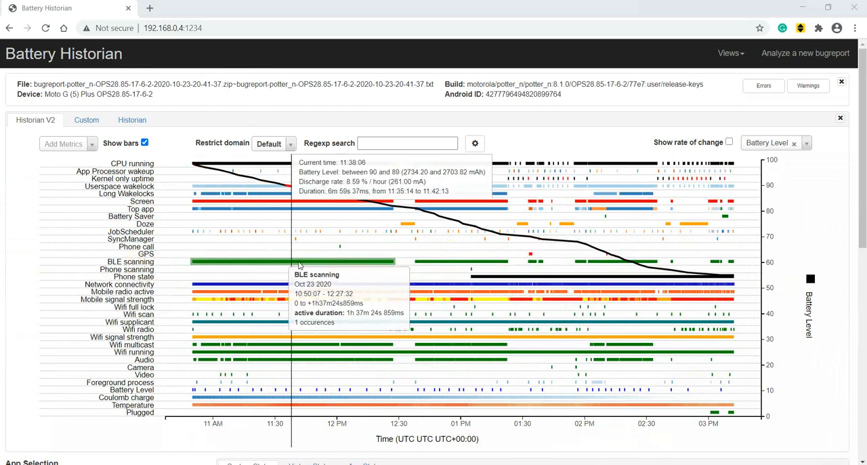
mouse_move(379, 264)
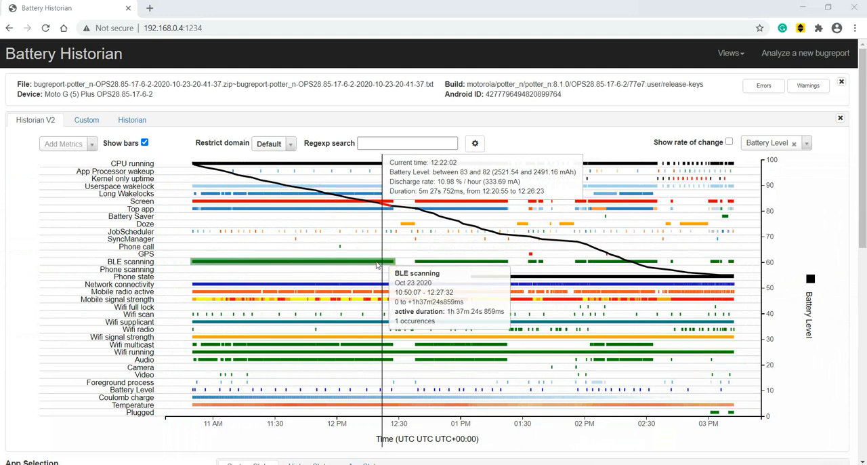
mouse_move(231, 290)
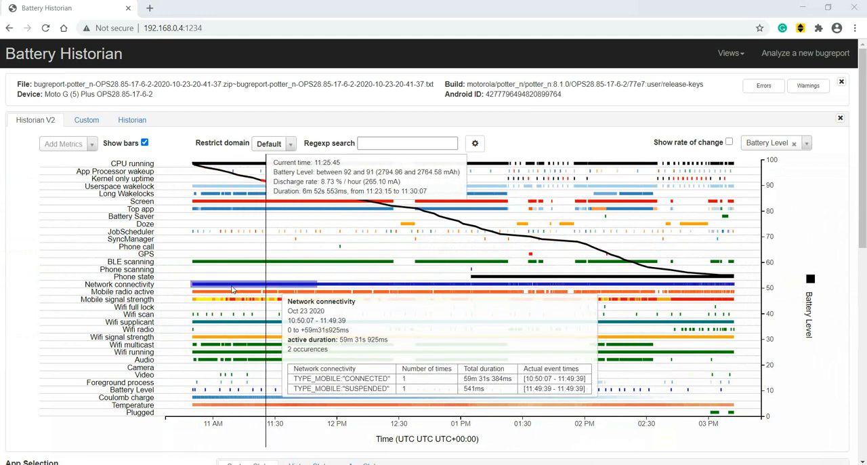
mouse_move(198, 284)
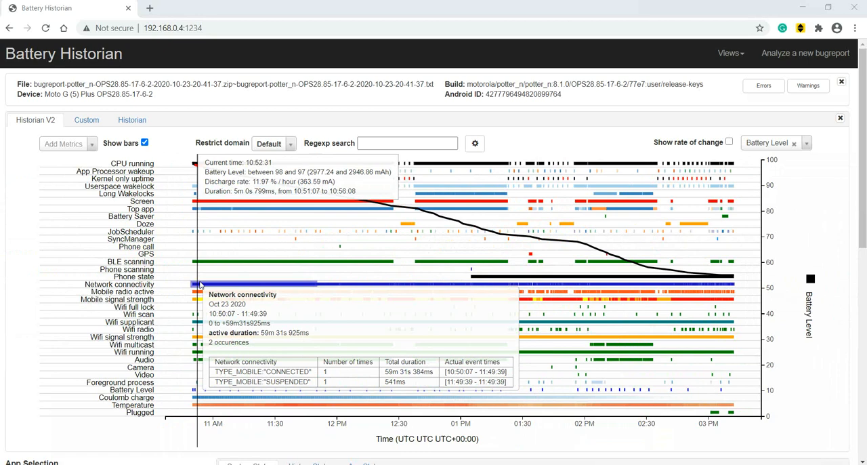
mouse_move(202, 284)
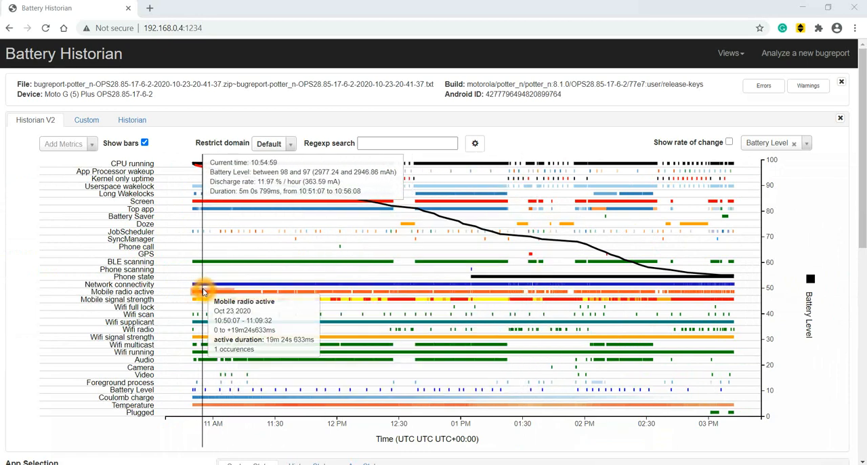
mouse_move(229, 284)
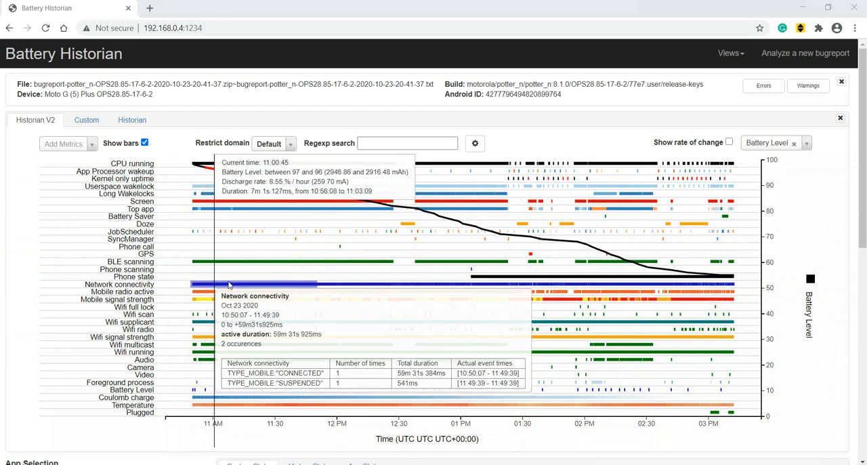
mouse_move(417, 285)
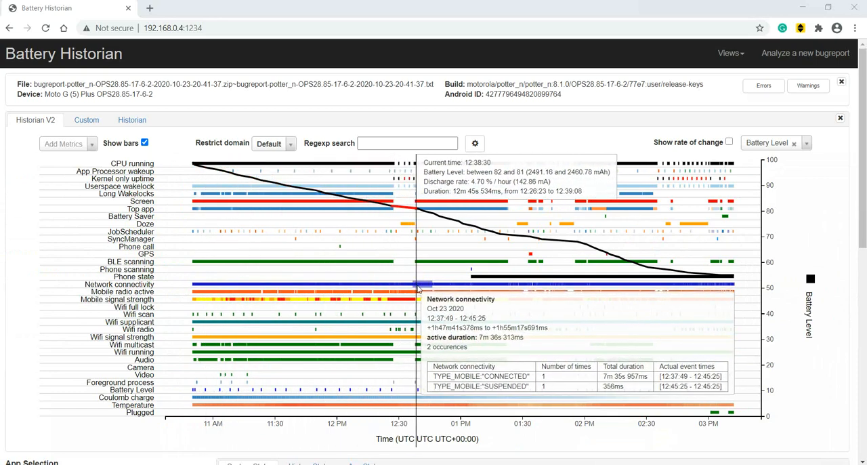
mouse_move(495, 284)
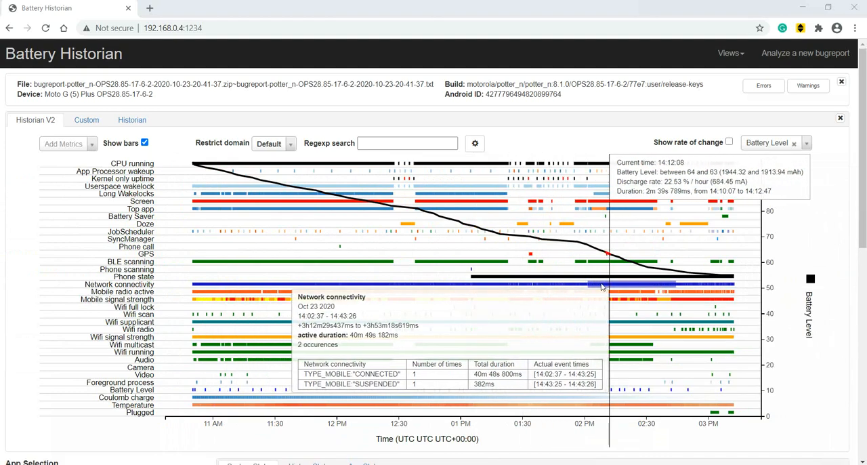
mouse_move(379, 298)
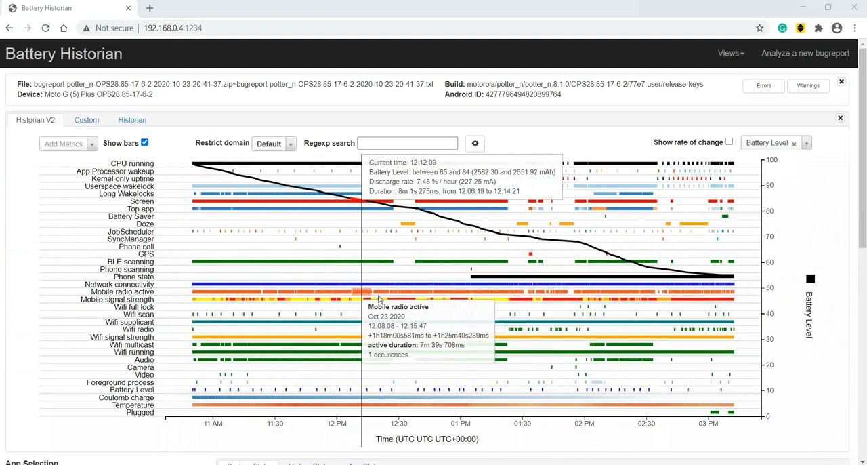
mouse_move(691, 284)
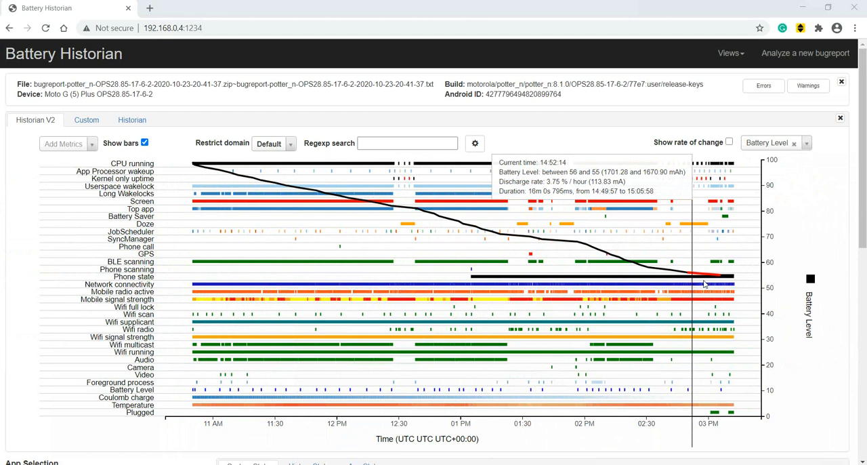
mouse_move(189, 291)
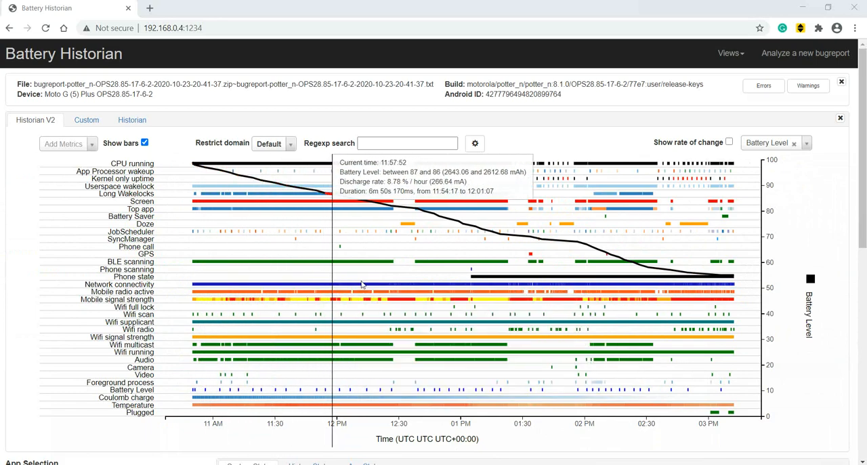
mouse_move(400, 281)
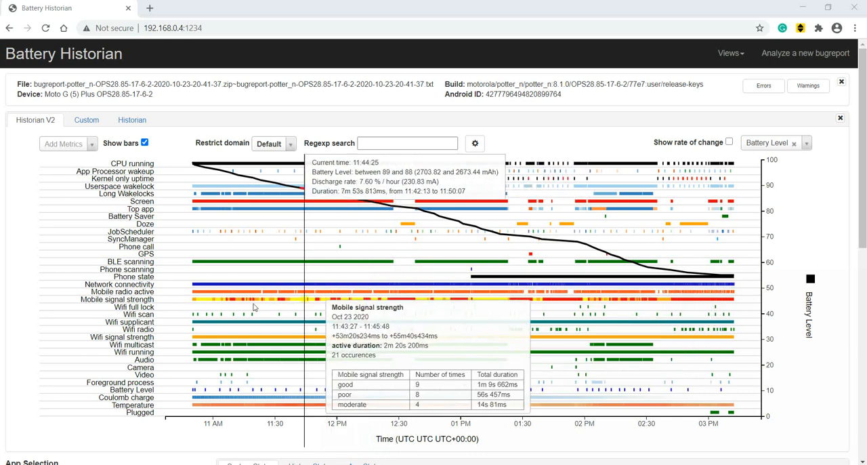
mouse_move(217, 292)
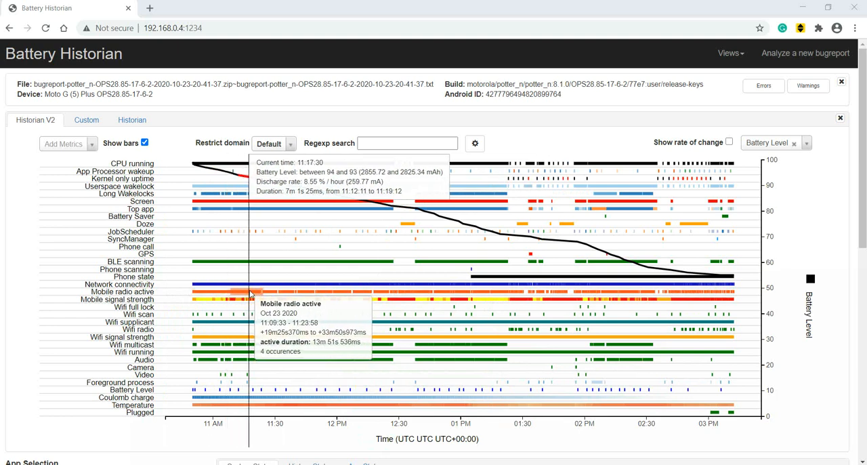
mouse_move(251, 301)
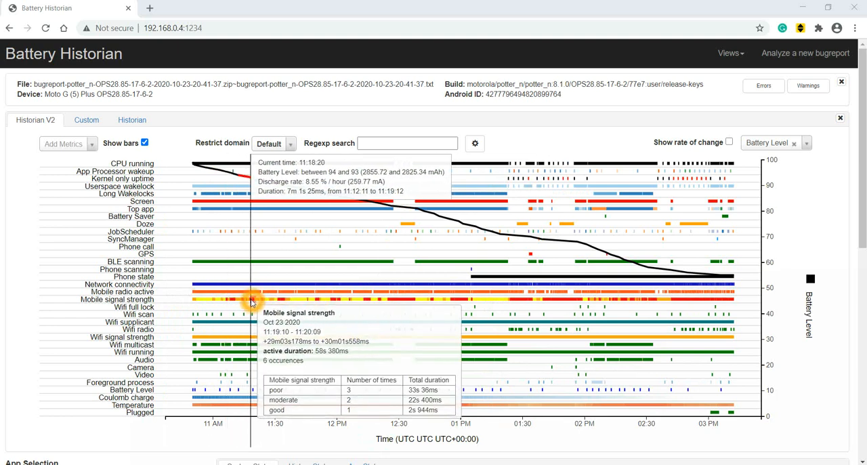
mouse_move(241, 301)
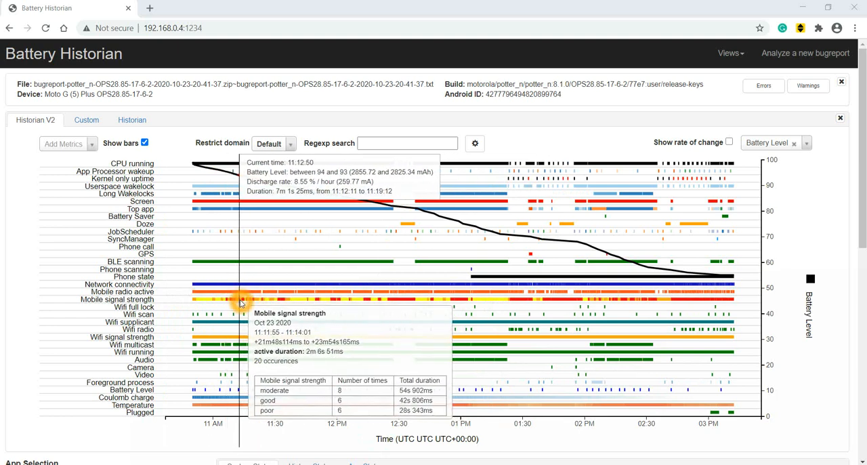
mouse_move(215, 323)
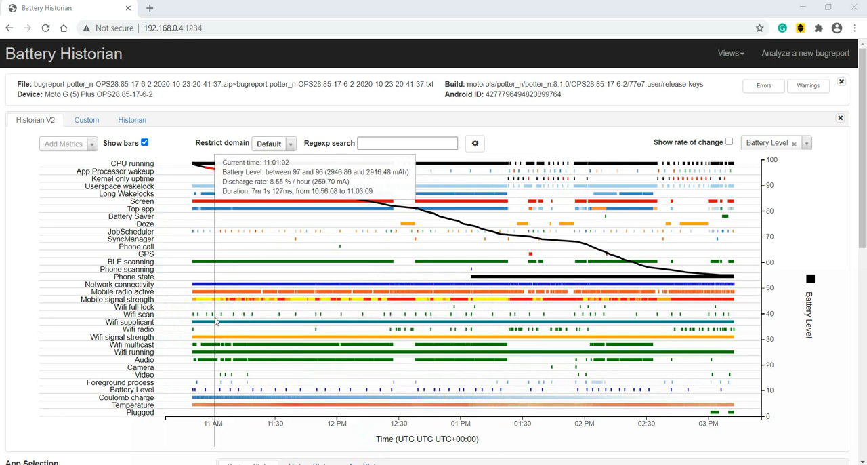
mouse_move(220, 323)
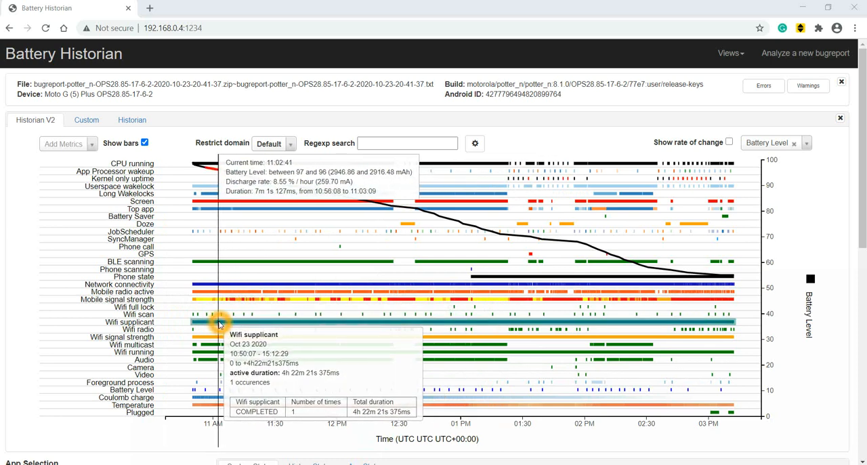
mouse_move(220, 336)
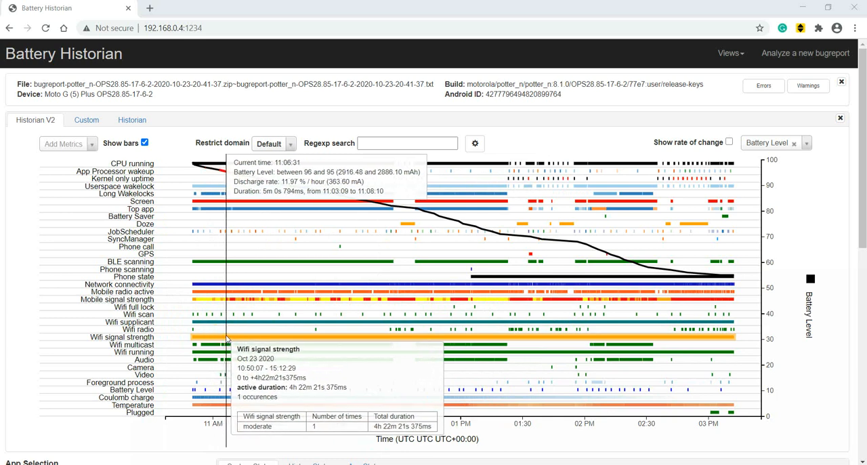
mouse_move(205, 360)
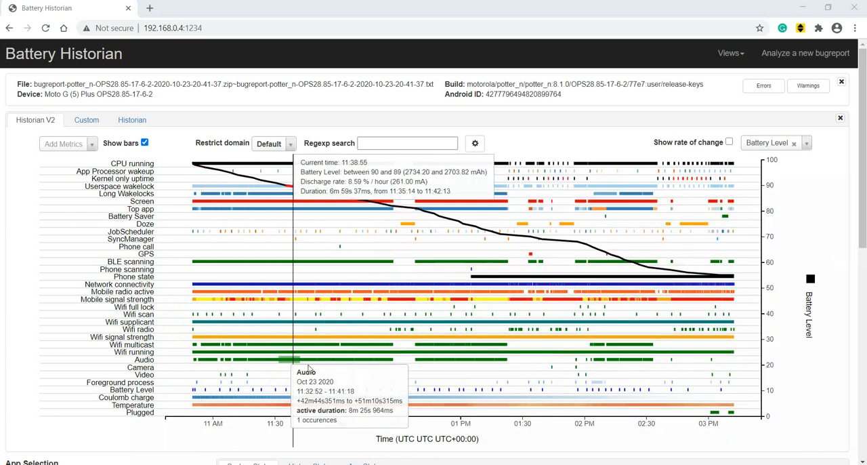
mouse_move(201, 359)
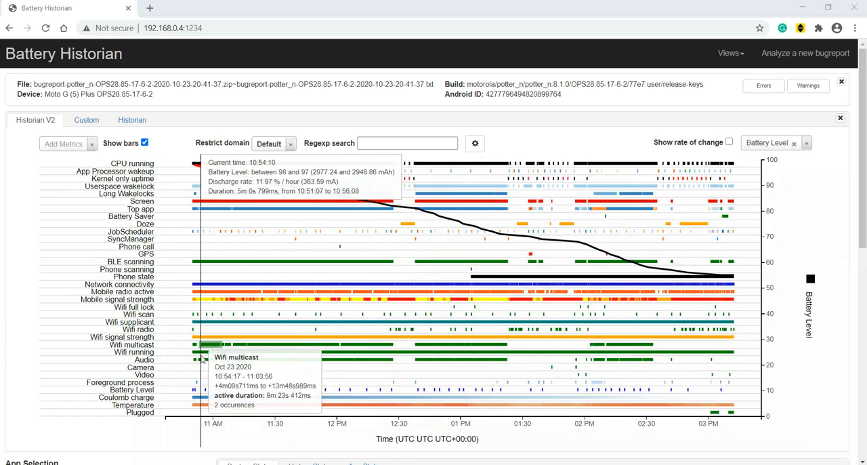
mouse_move(249, 382)
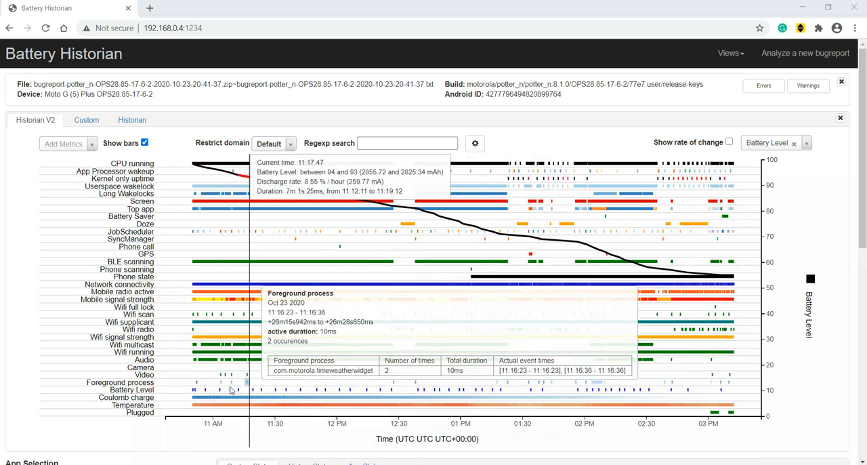
mouse_move(561, 382)
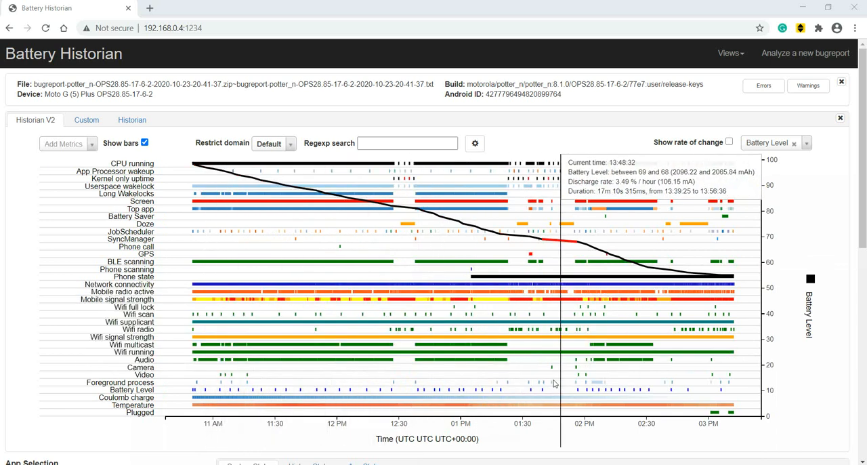
mouse_move(256, 372)
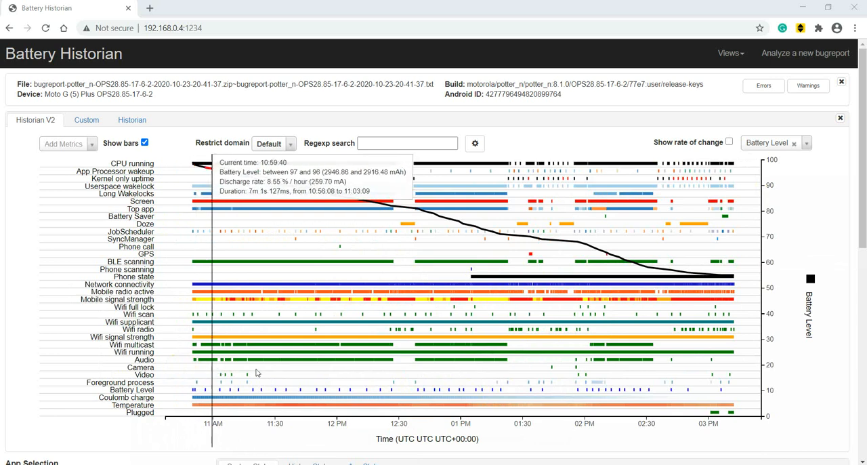
mouse_move(218, 390)
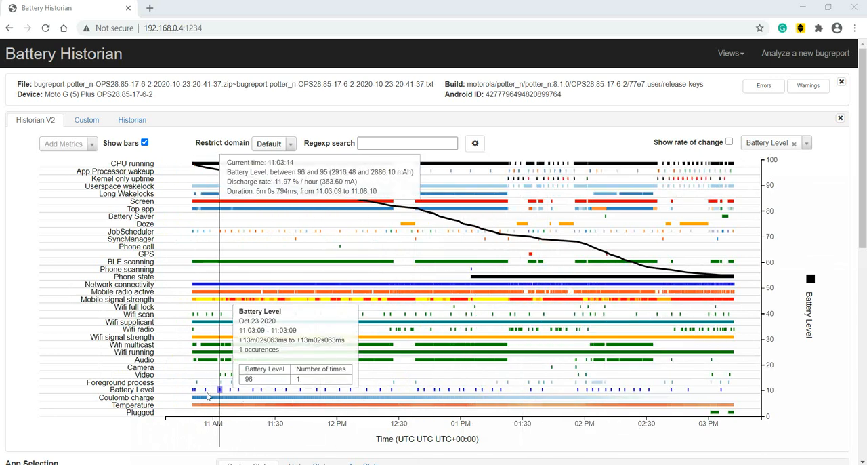
mouse_move(230, 377)
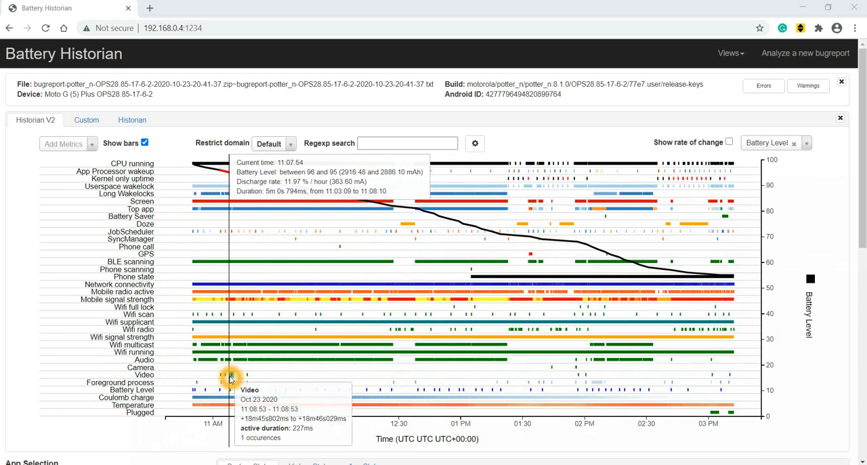
mouse_move(245, 377)
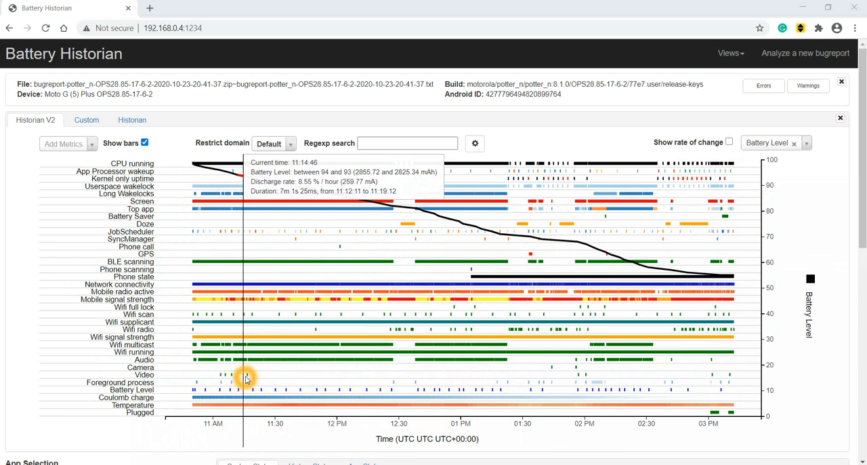
mouse_move(246, 377)
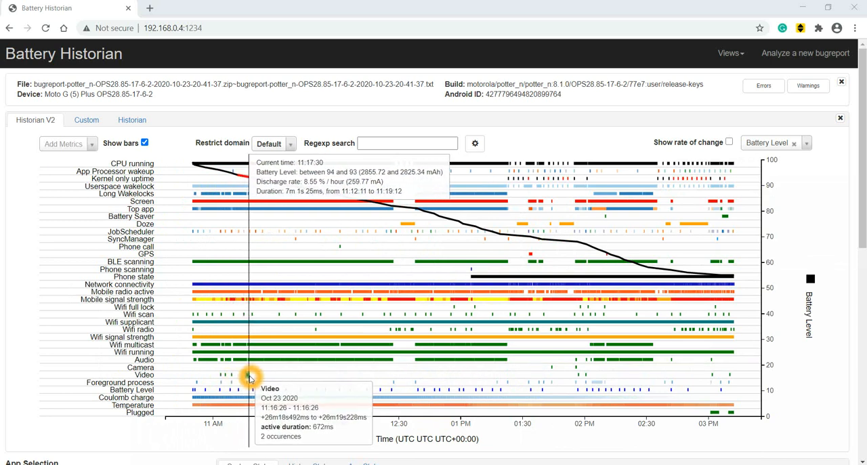
mouse_move(281, 337)
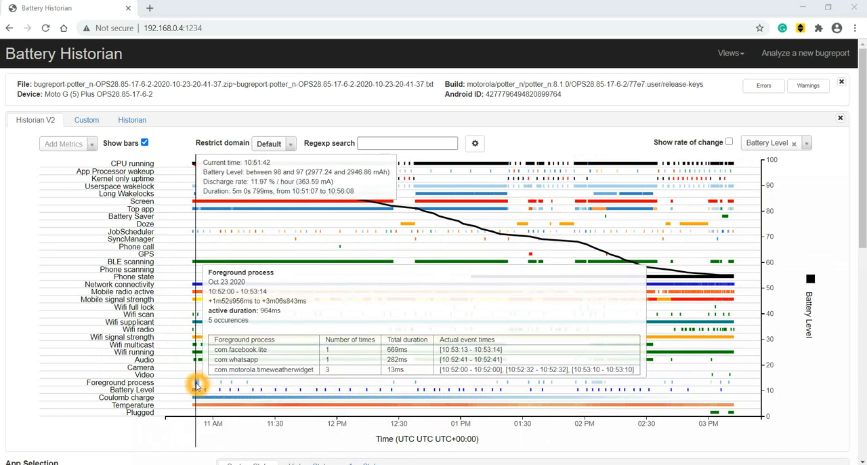
mouse_move(218, 385)
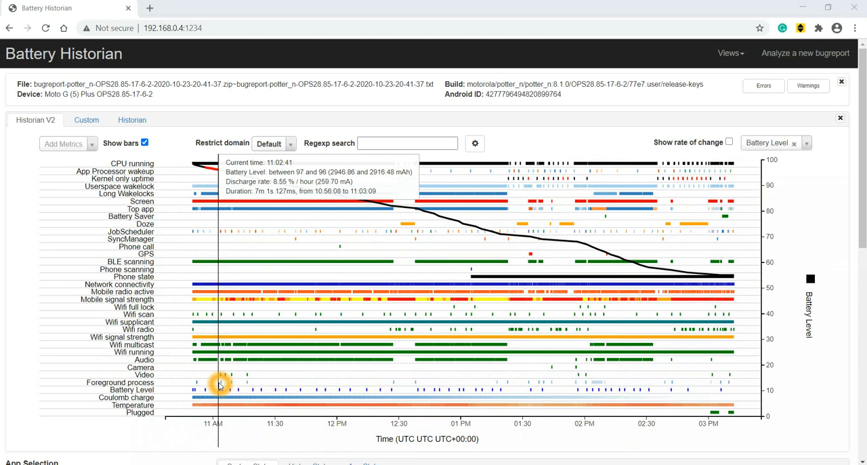
mouse_move(242, 386)
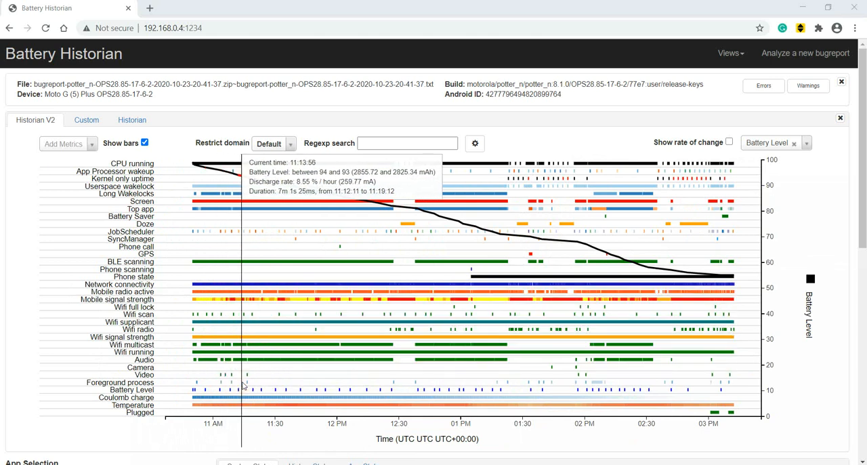
mouse_move(198, 396)
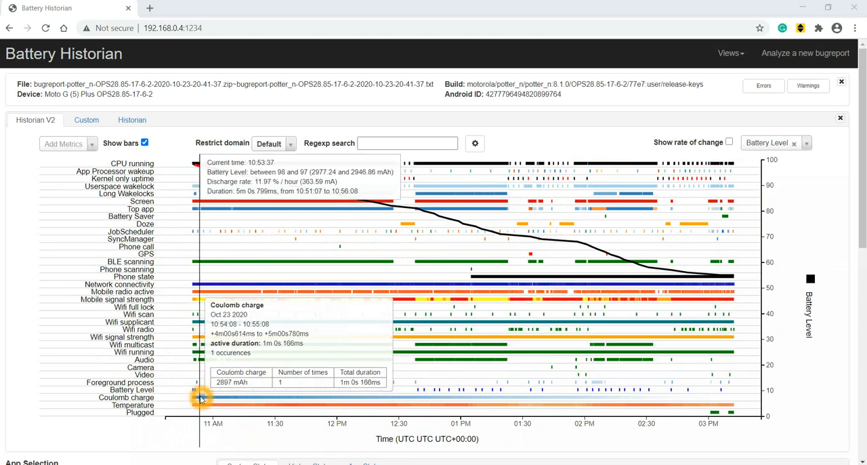
mouse_move(196, 390)
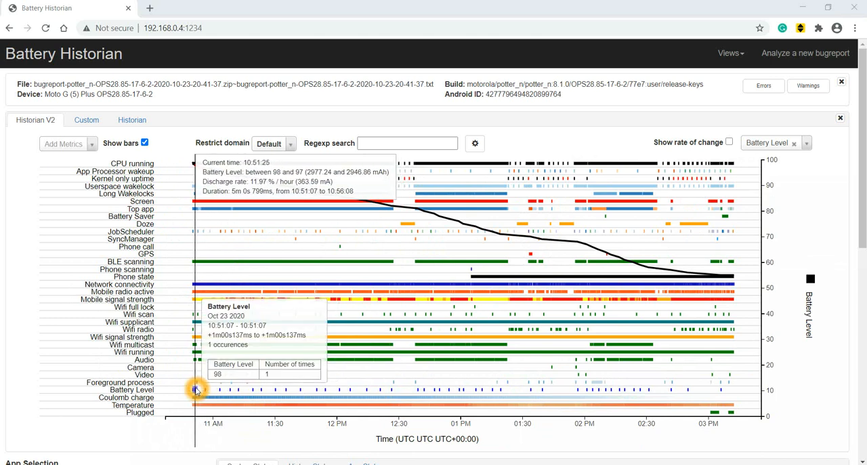
mouse_move(205, 390)
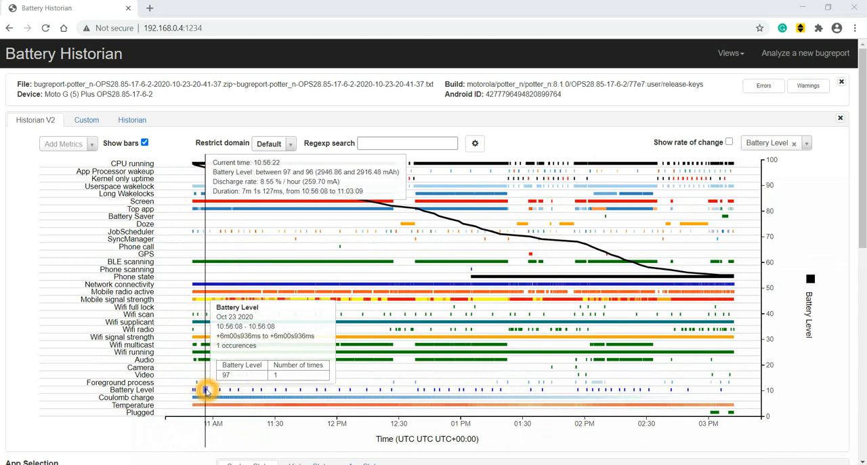
mouse_move(219, 390)
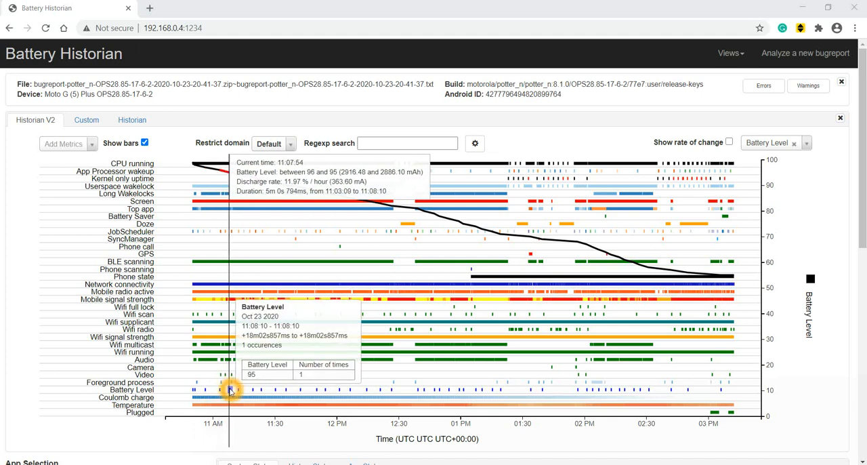
mouse_move(255, 390)
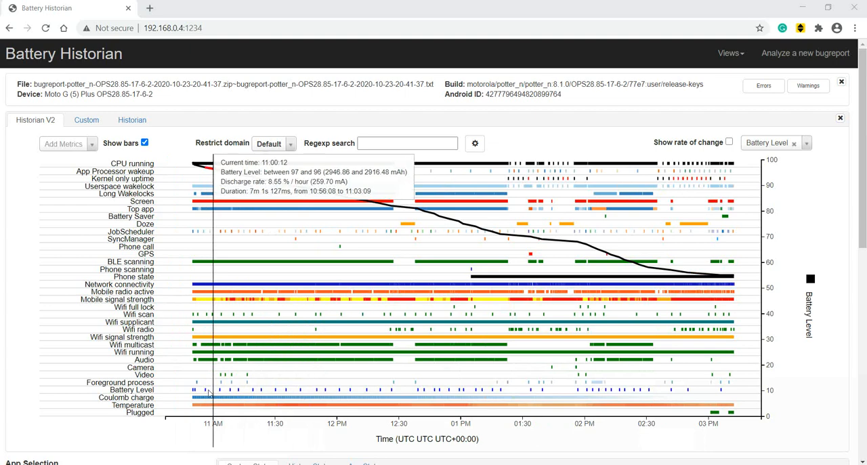
mouse_move(237, 390)
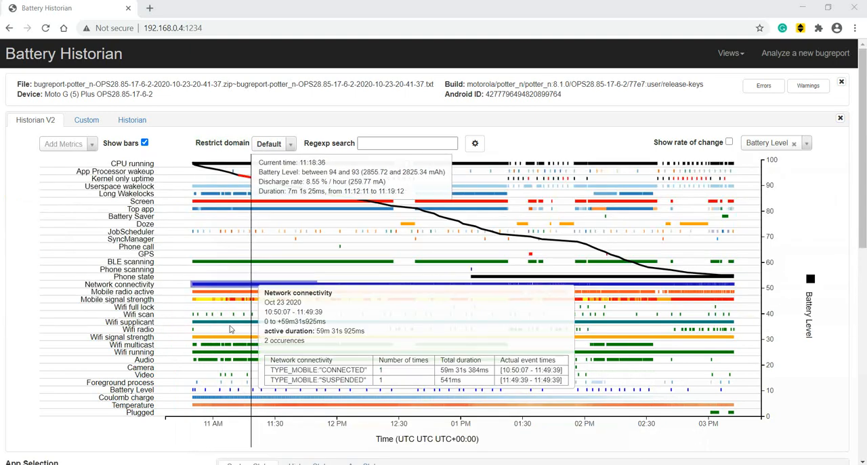
mouse_move(199, 405)
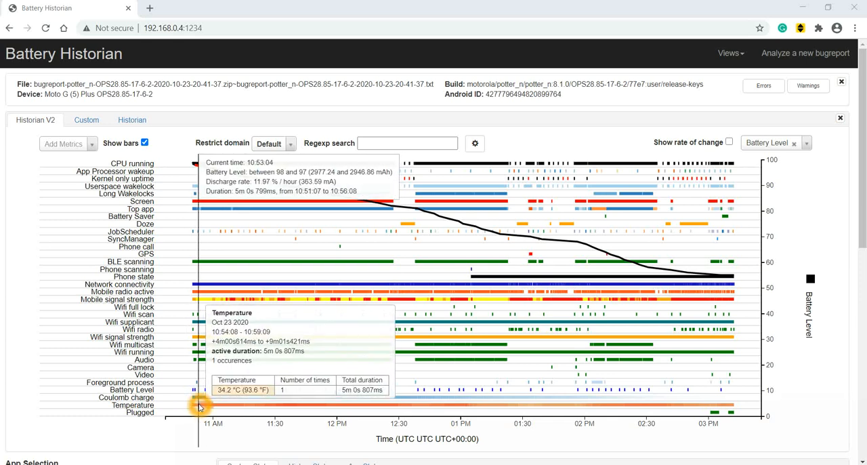
mouse_move(197, 405)
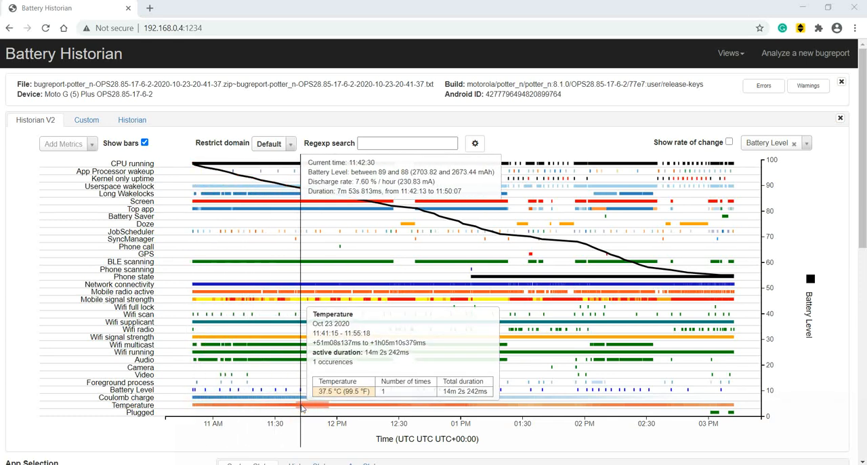
mouse_move(291, 396)
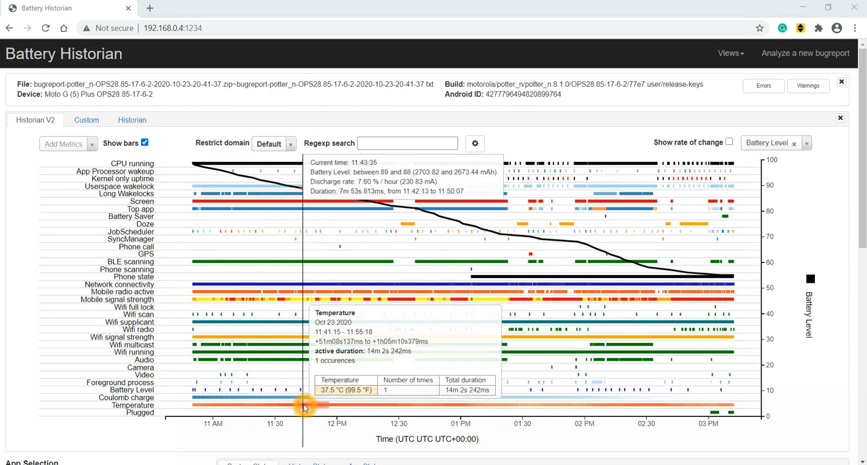
mouse_move(290, 387)
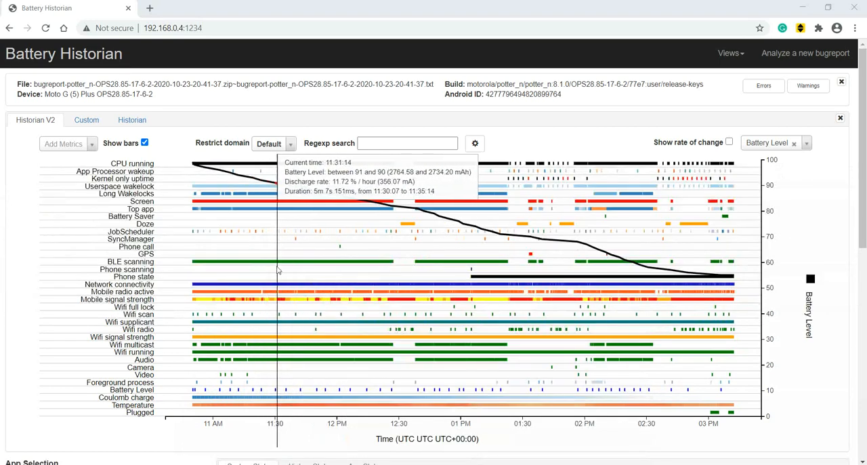
mouse_move(200, 418)
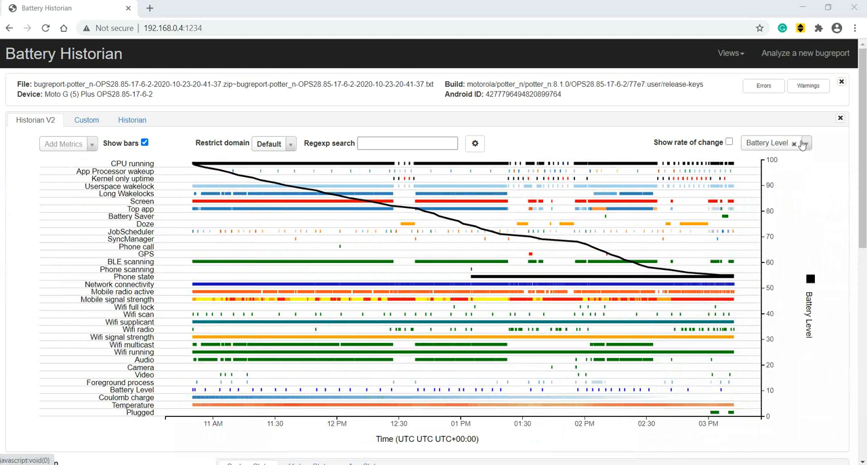
- Switch the right-axis metric to Mobile signal strength and read a moderate signal near 11:52
left_click(803, 144)
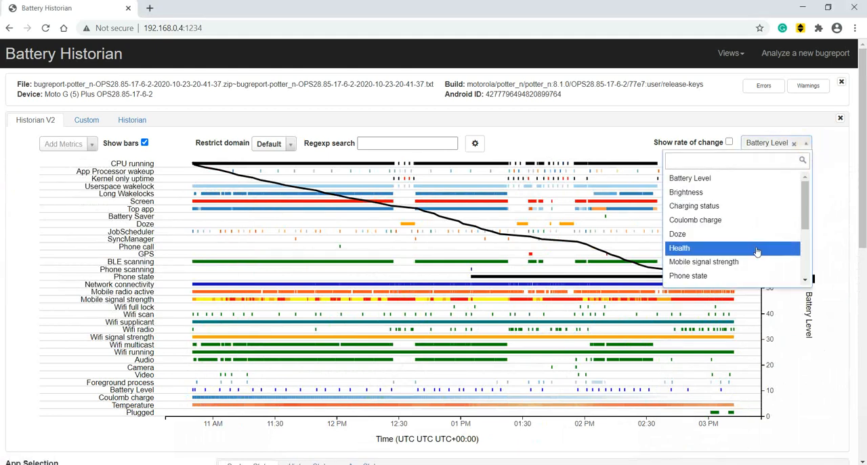
scroll("down", 3)
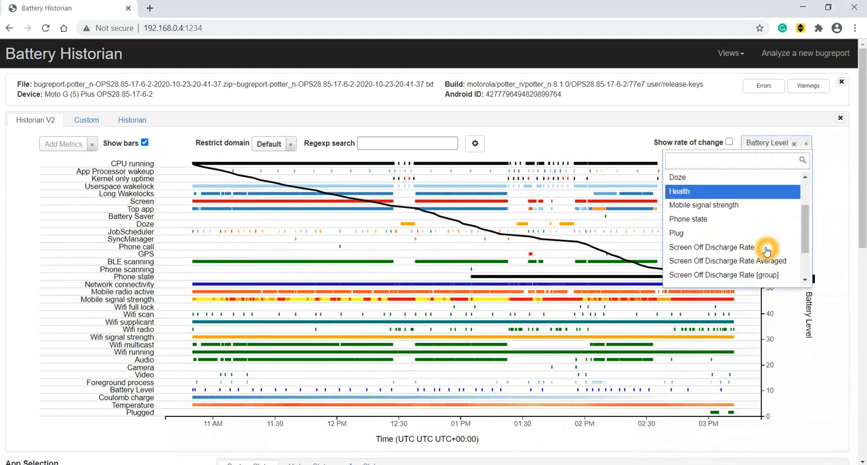
mouse_move(704, 205)
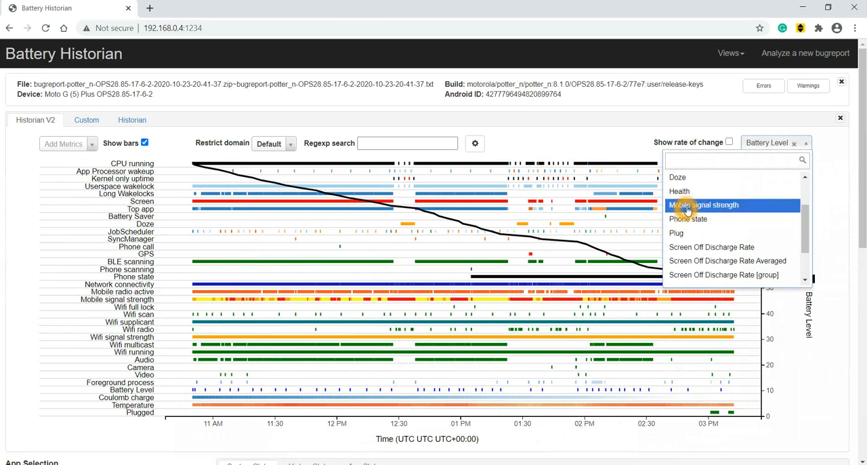
mouse_move(698, 206)
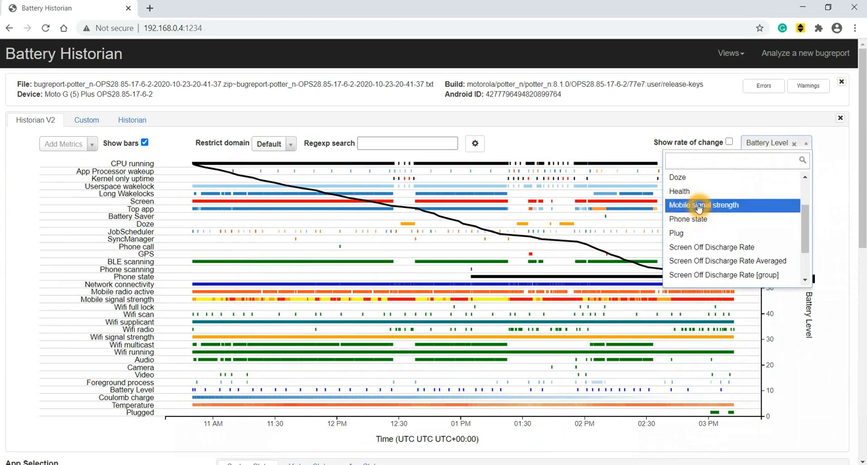
left_click(703, 205)
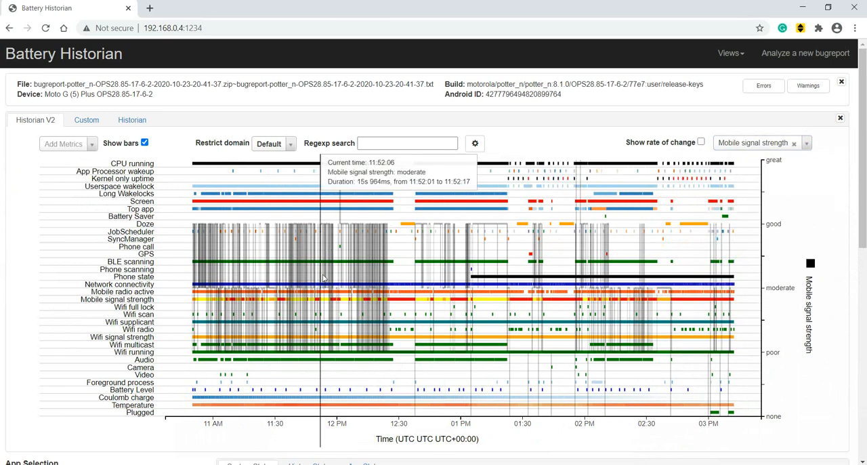
mouse_move(377, 268)
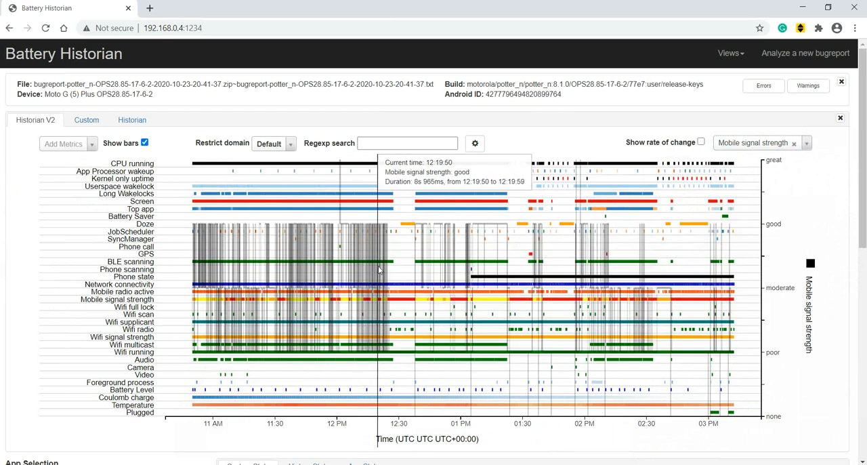
mouse_move(336, 247)
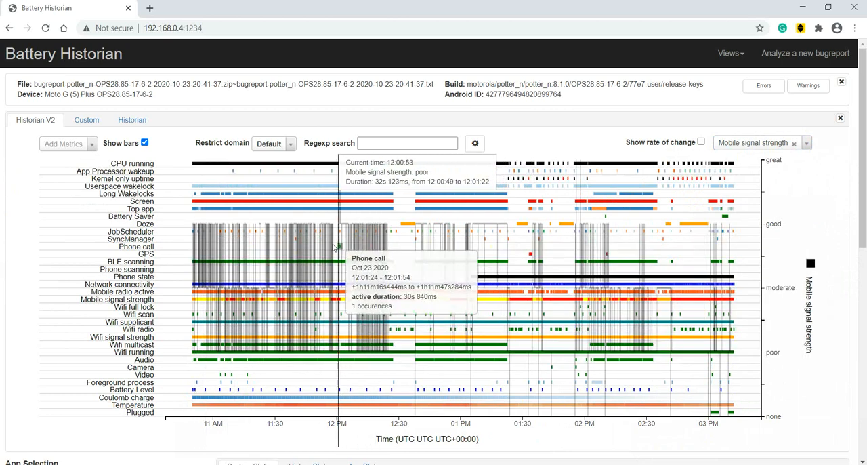
mouse_move(245, 254)
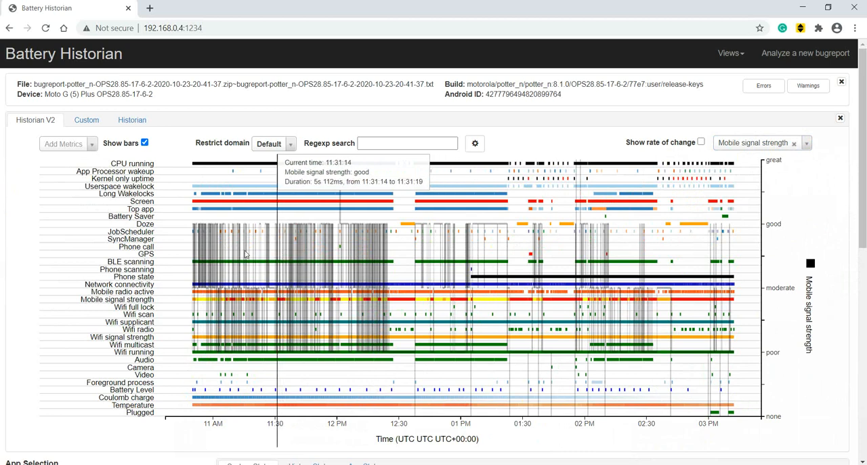
mouse_move(783, 168)
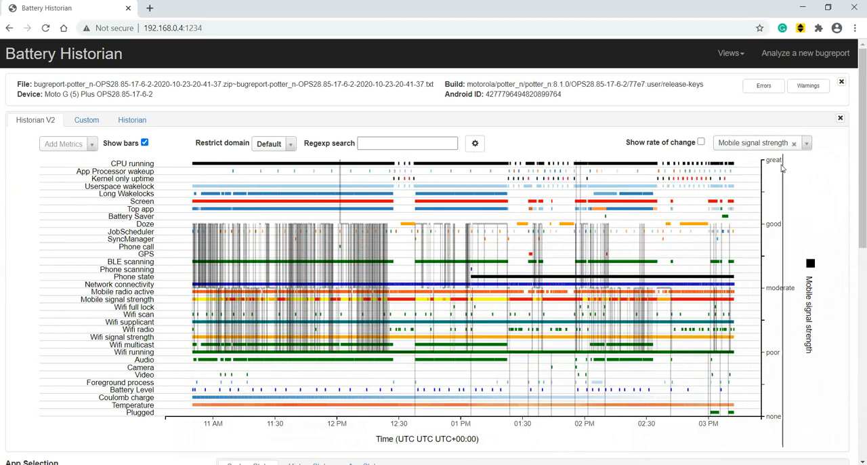
mouse_move(777, 285)
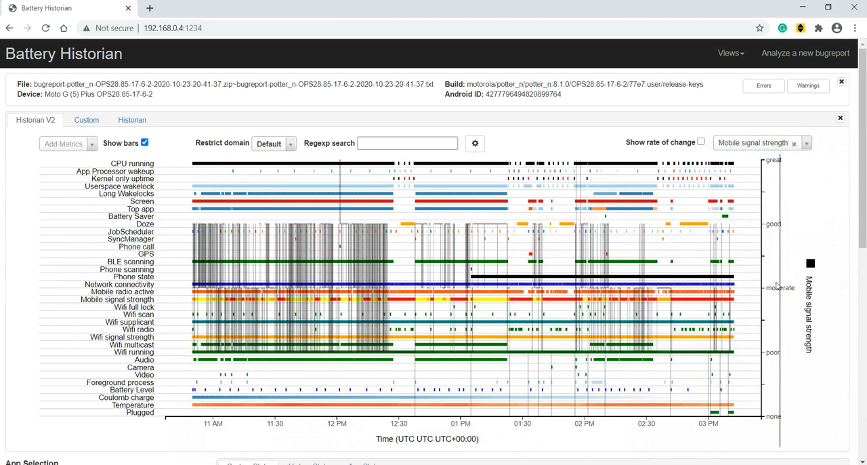
mouse_move(777, 277)
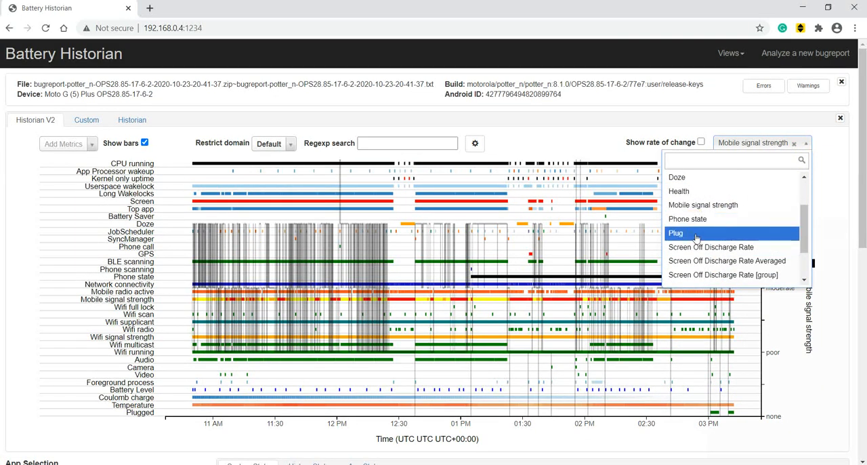
mouse_move(710, 247)
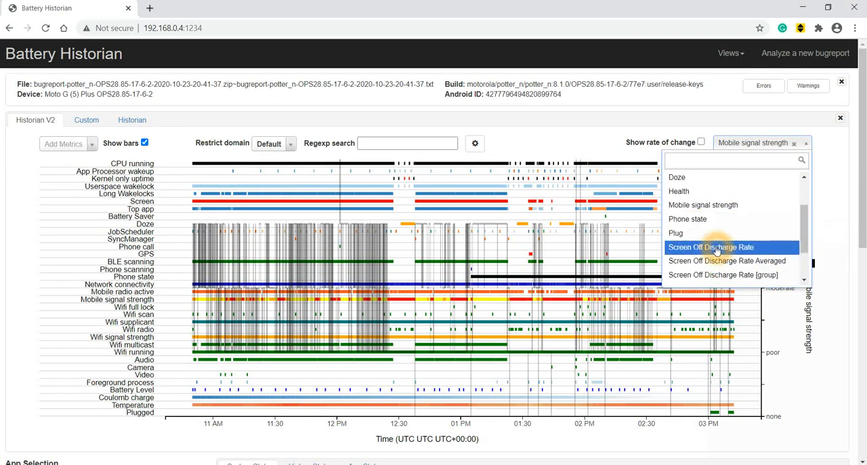
- Plot Screen Off Discharge Rate, then Voltage (roughly 3750–4050 mV) on the right axis
left_click(710, 247)
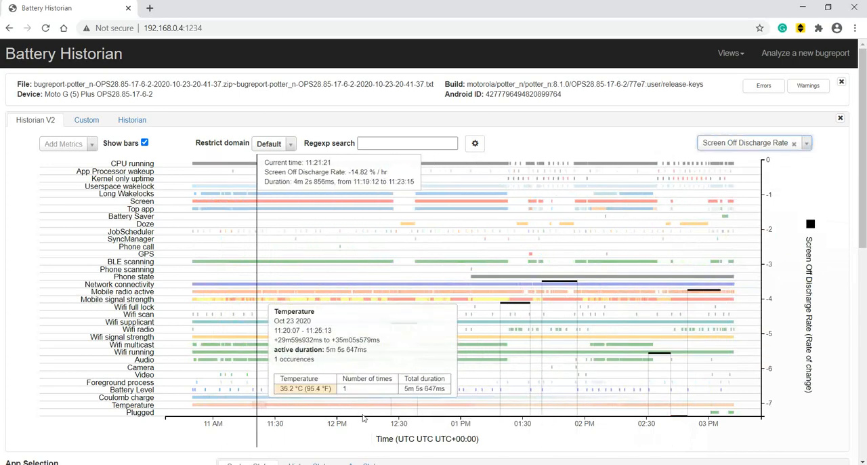
mouse_move(407, 327)
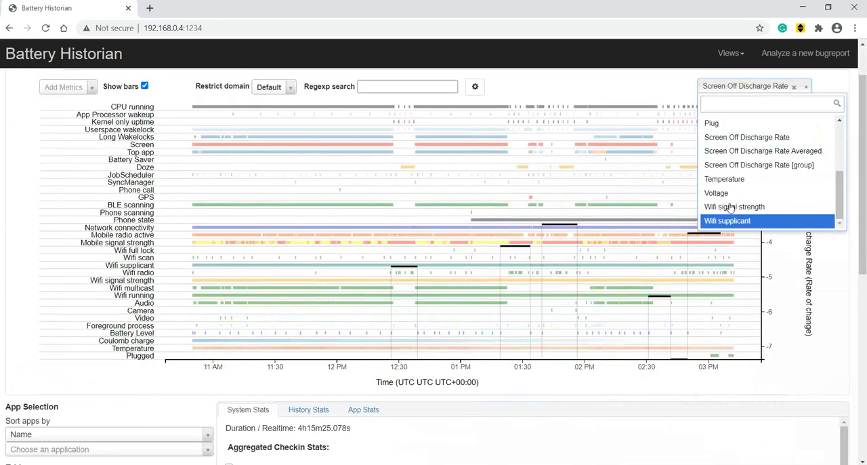
left_click(716, 192)
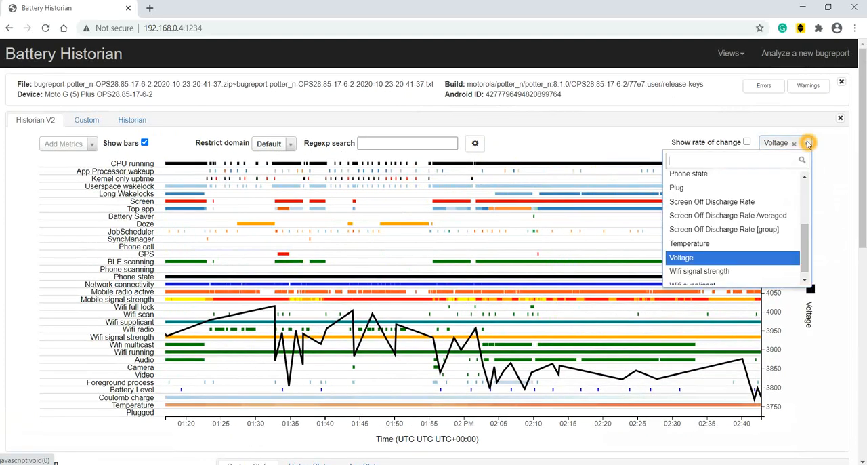
- Plot Temperature (29–35 °C readouts), then switch the right axis to Wifi signal strength
left_click(689, 244)
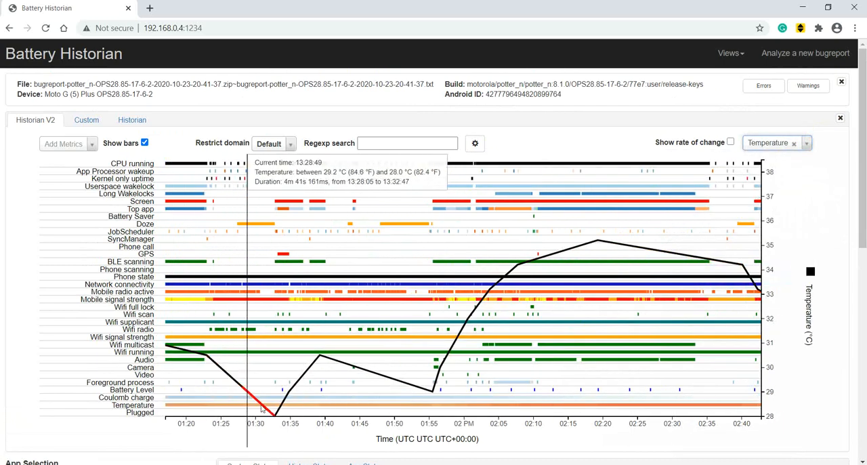
mouse_move(680, 263)
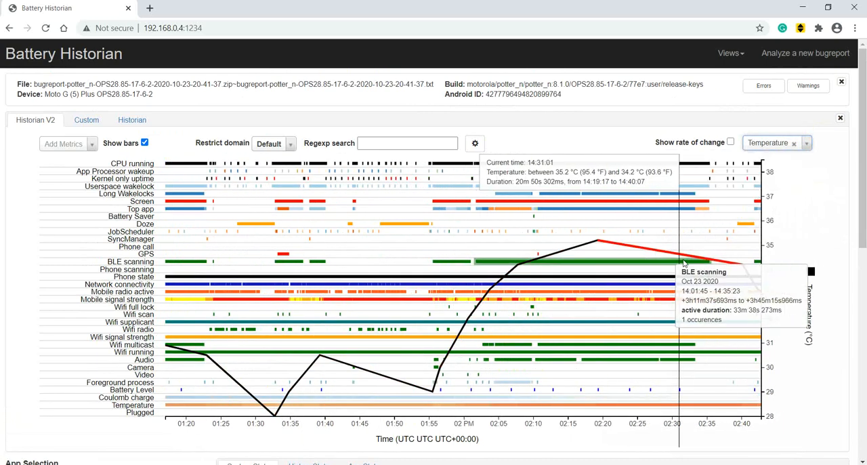
mouse_move(626, 244)
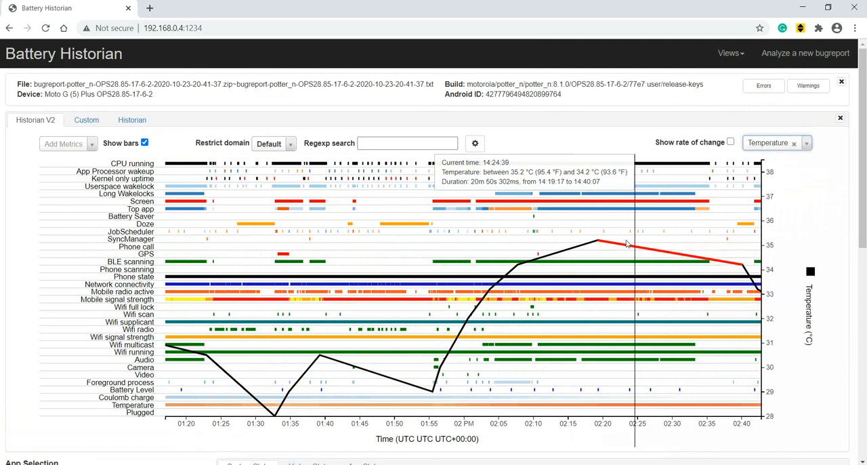
mouse_move(508, 277)
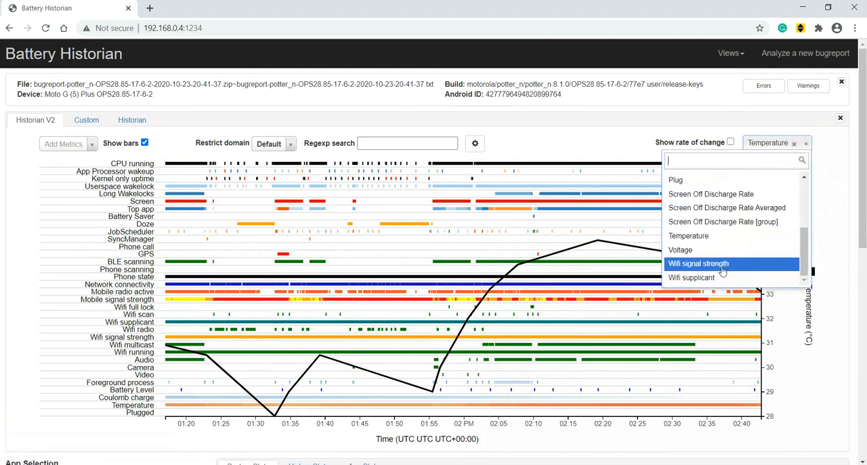
left_click(698, 263)
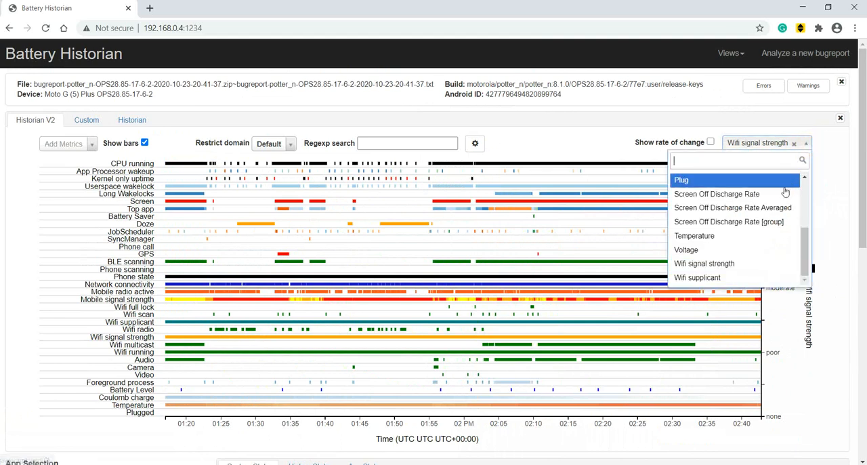
scroll("up", 3)
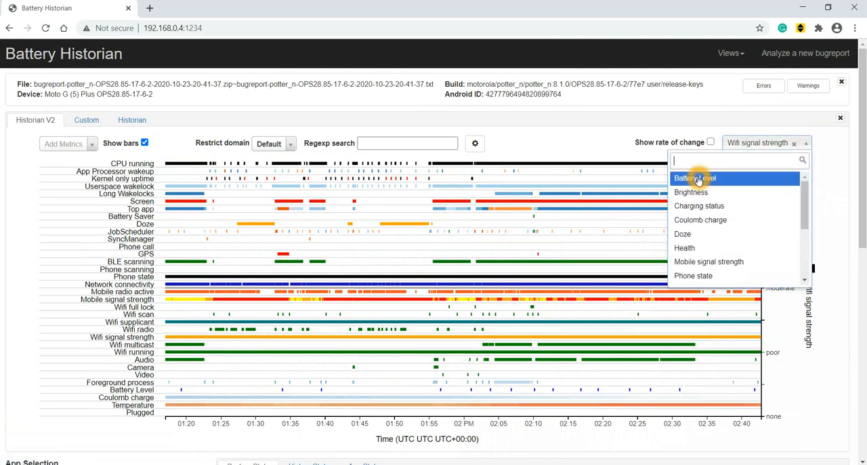
- Plot Battery Level on the right axis again and scroll down to the System Stats table
left_click(693, 177)
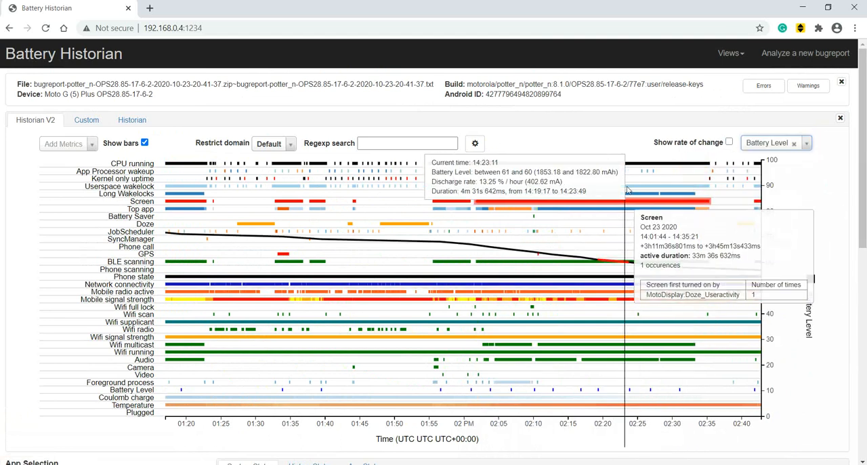
mouse_move(485, 250)
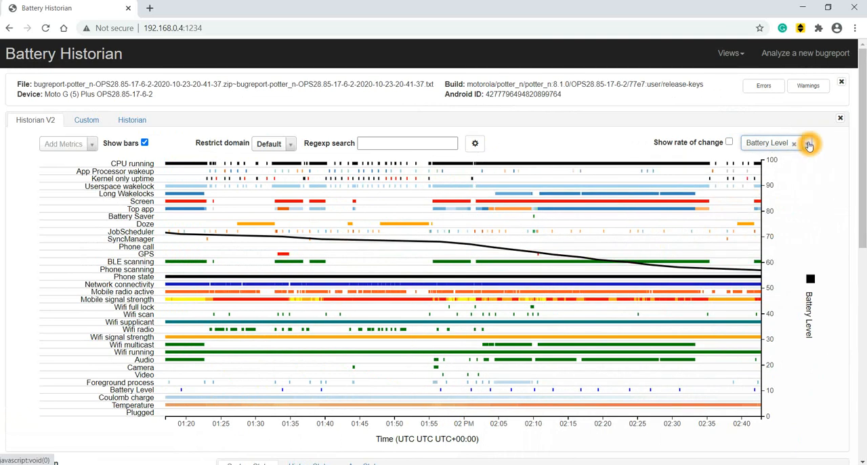
left_click(809, 144)
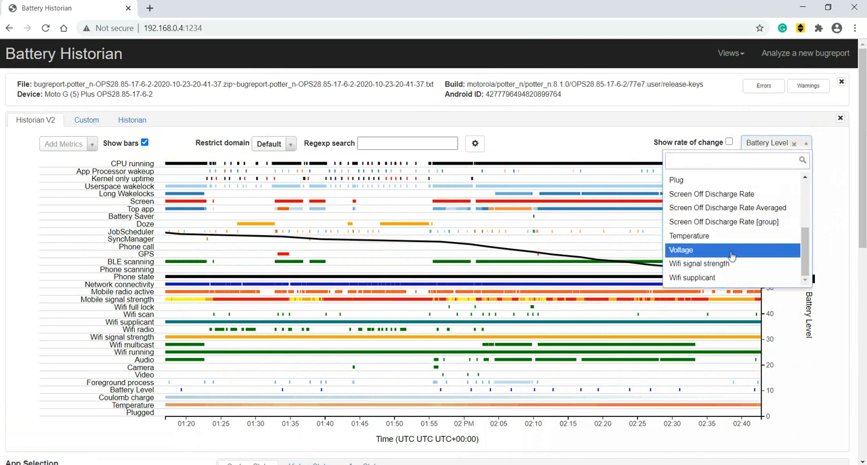
scroll("up", 3)
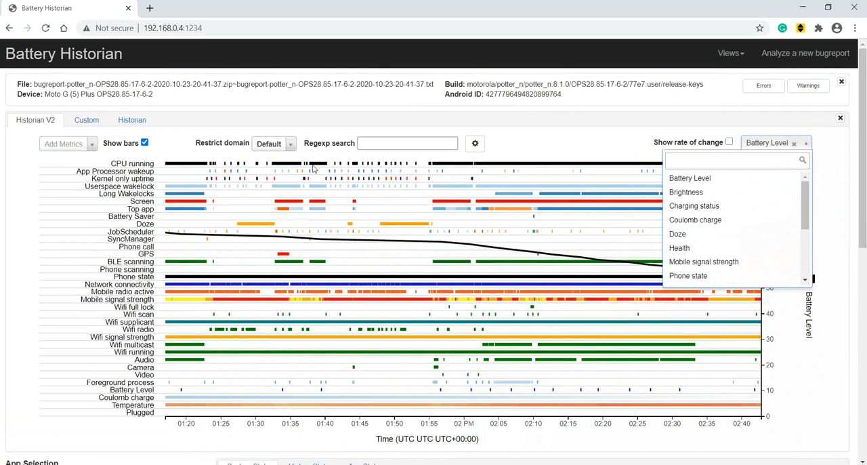
mouse_move(211, 236)
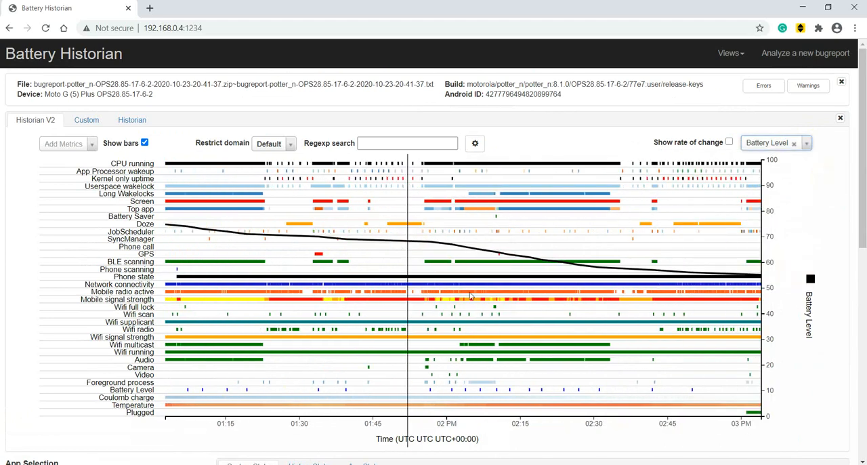
scroll("down", 3)
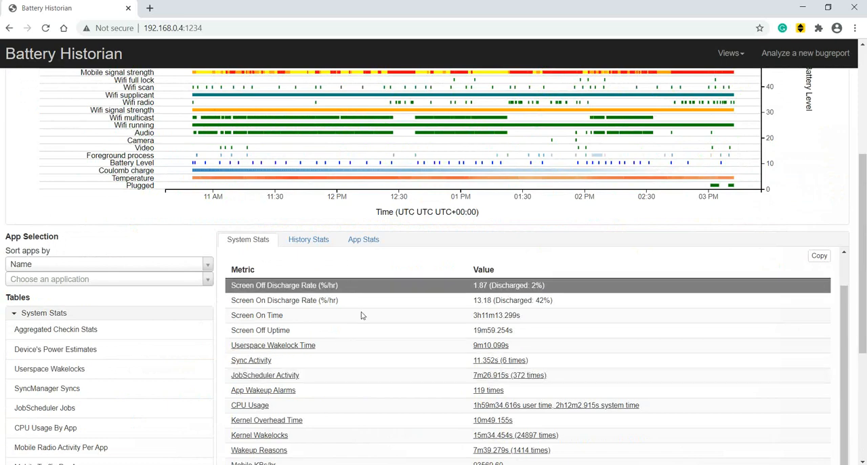
scroll("down", 3)
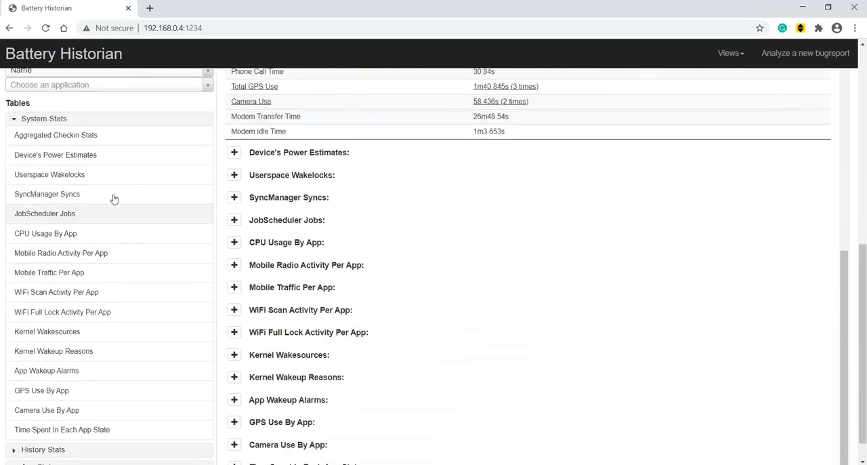
scroll("up", 3)
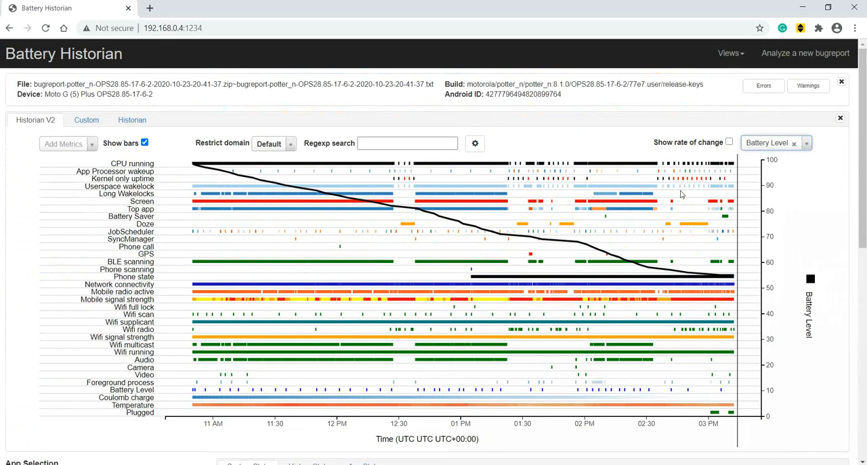
mouse_move(589, 195)
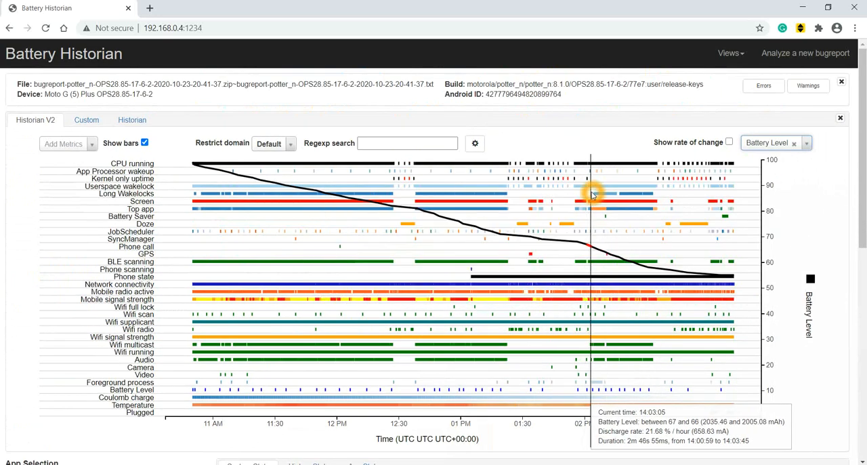
mouse_move(583, 202)
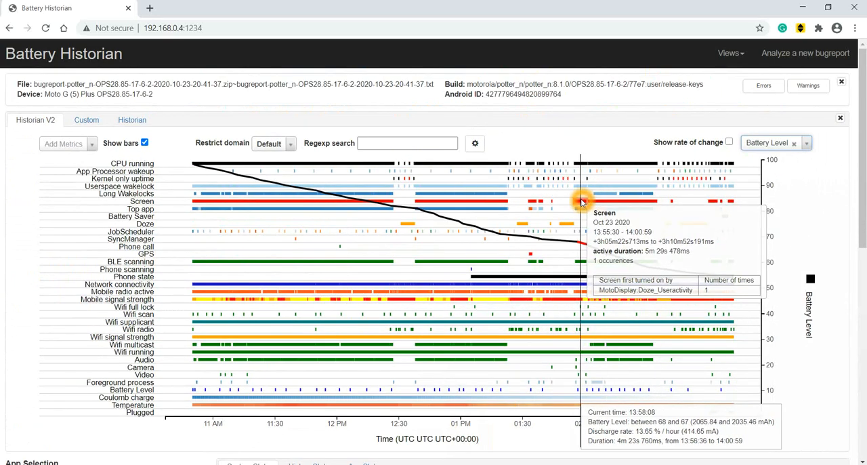